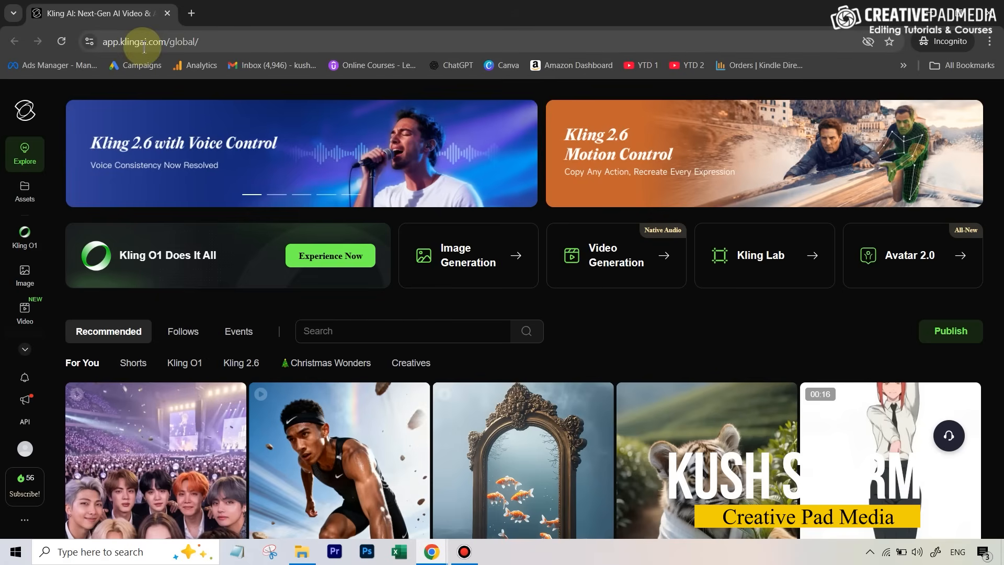
mouse_move(759, 331)
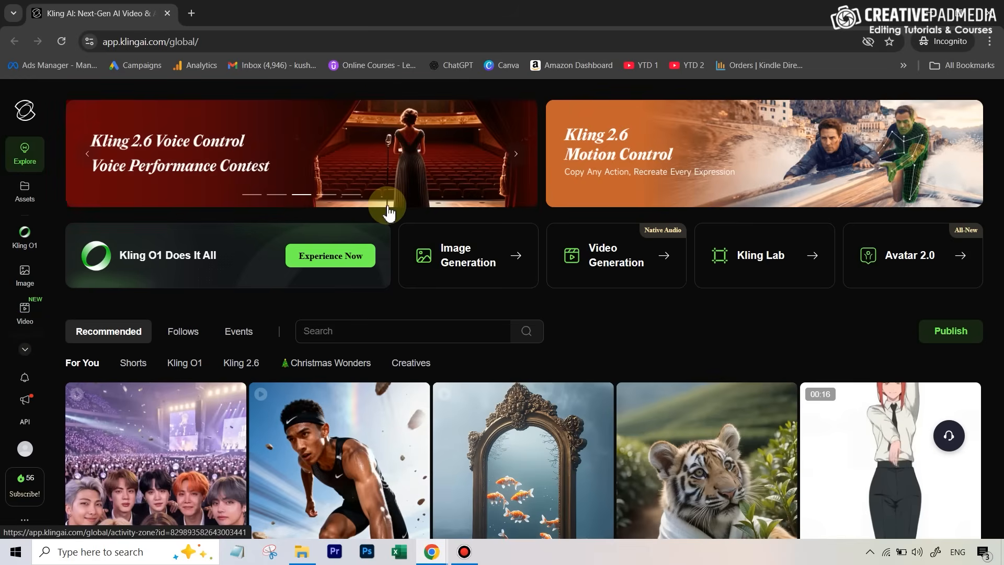
mouse_move(25, 312)
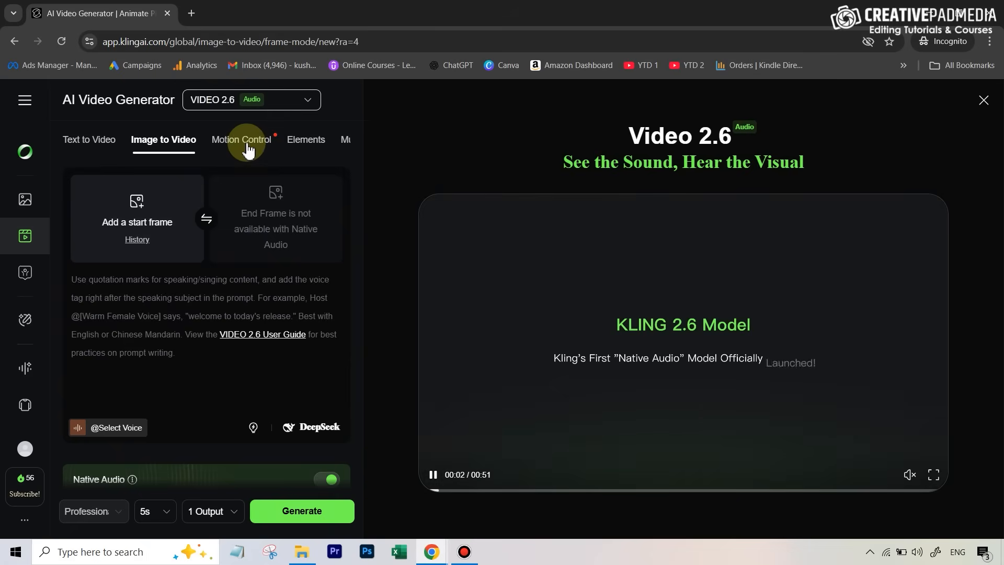
Switch Kling AI's video generator to the Motion Control tab
click(241, 140)
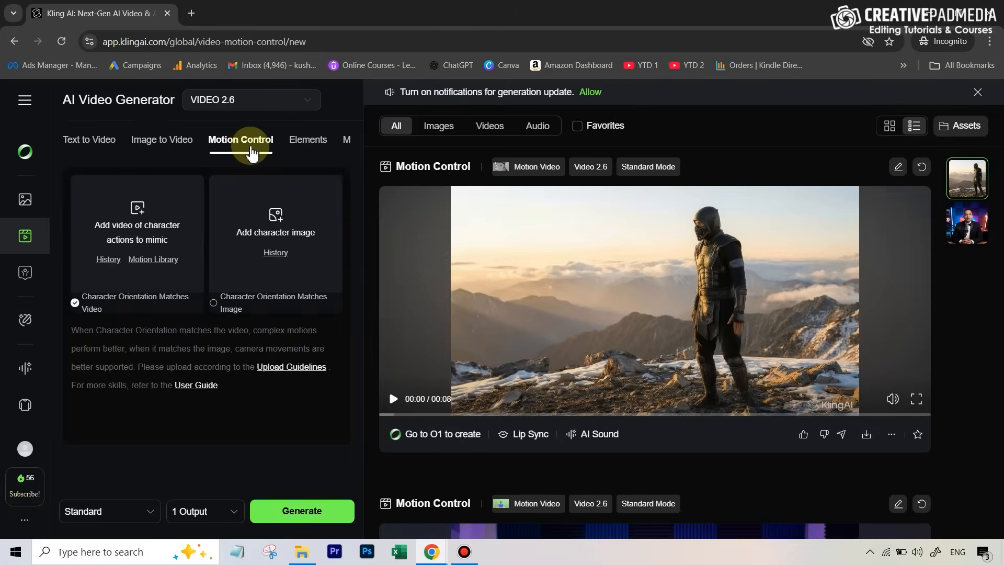
mouse_move(117, 207)
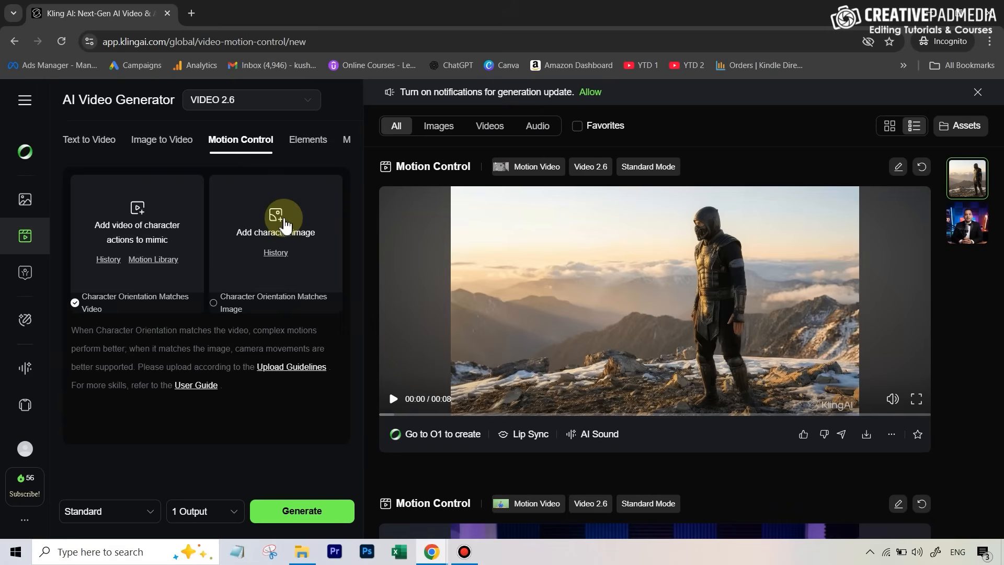
mouse_move(433, 559)
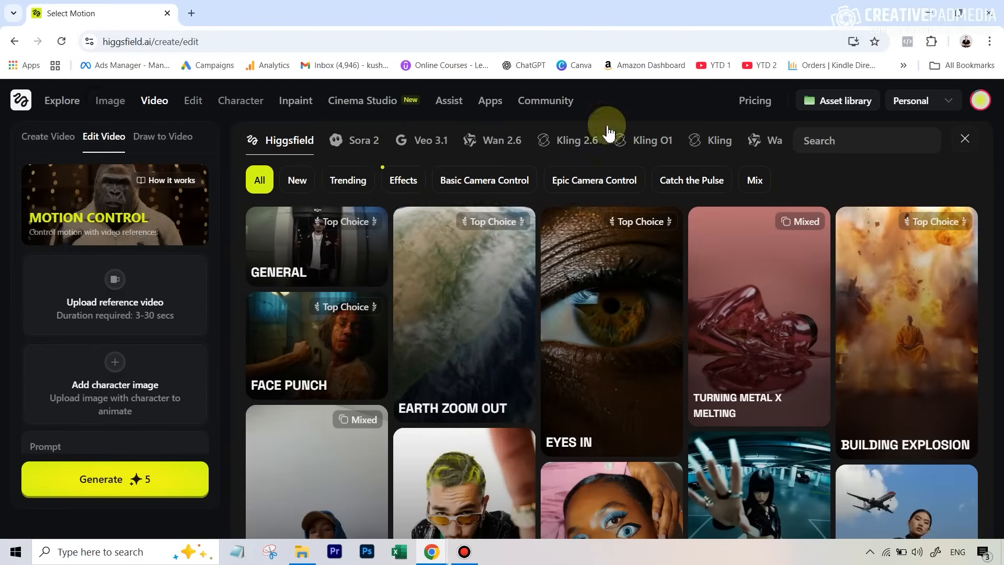
Open Higgsfield's Video menu and choose the Kling Motion Control model
click(154, 100)
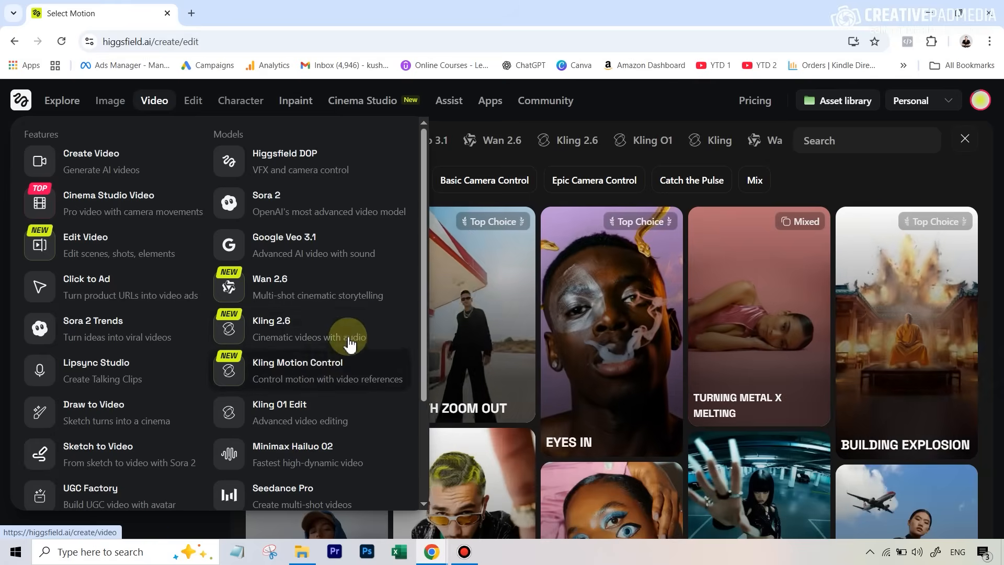
mouse_move(314, 365)
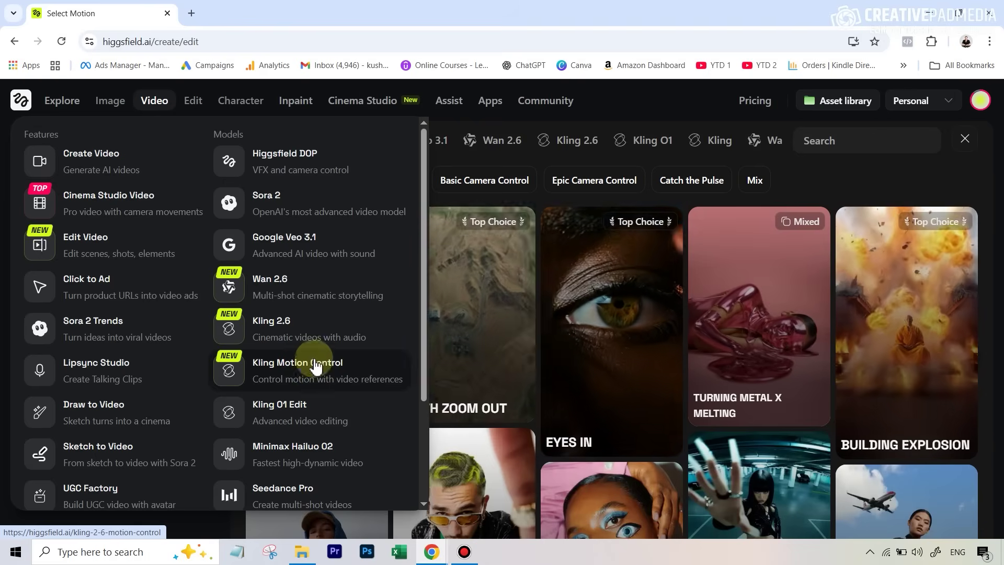
click(297, 370)
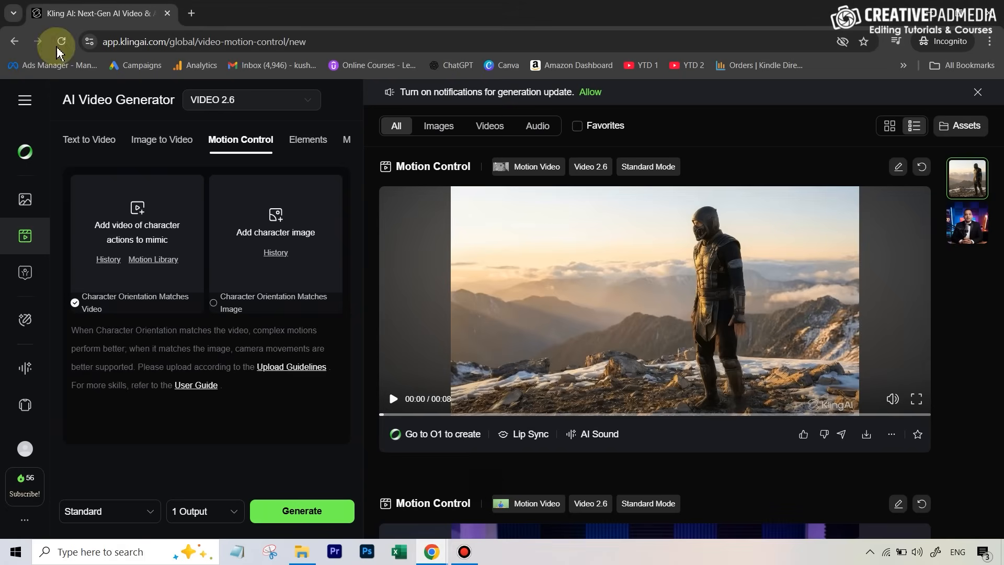
mouse_move(129, 233)
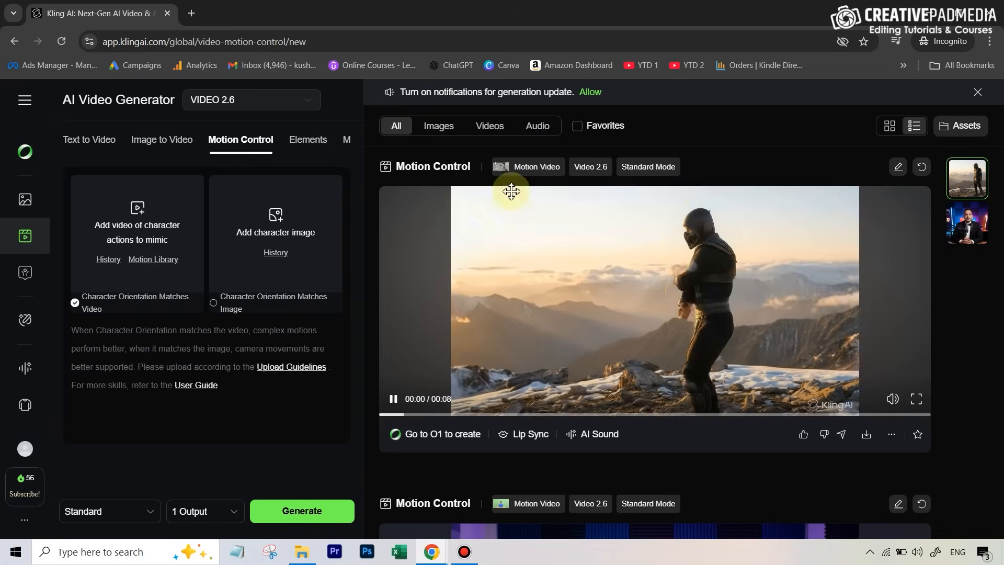
Upload the karate video as the character actions to mimic
click(392, 398)
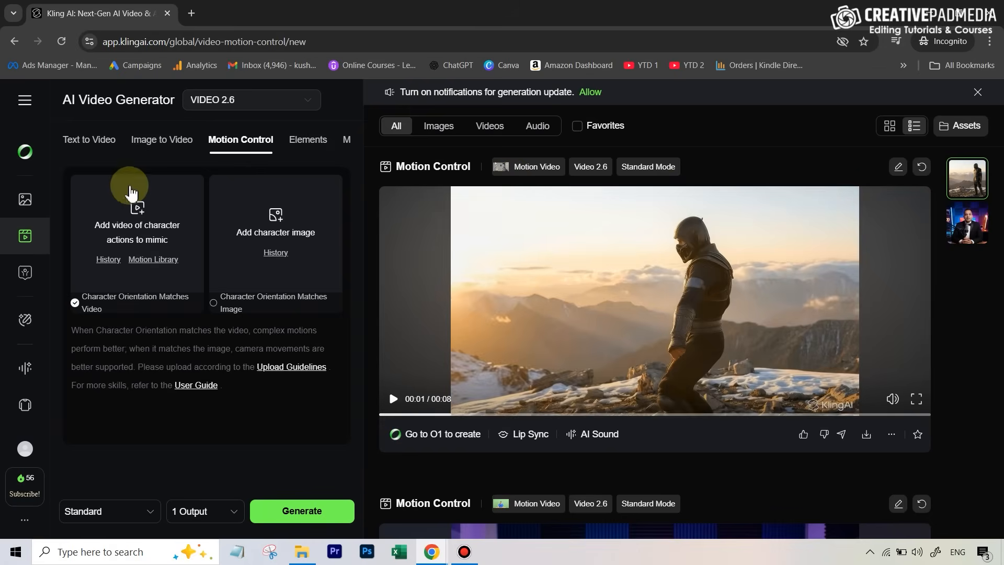
mouse_move(140, 224)
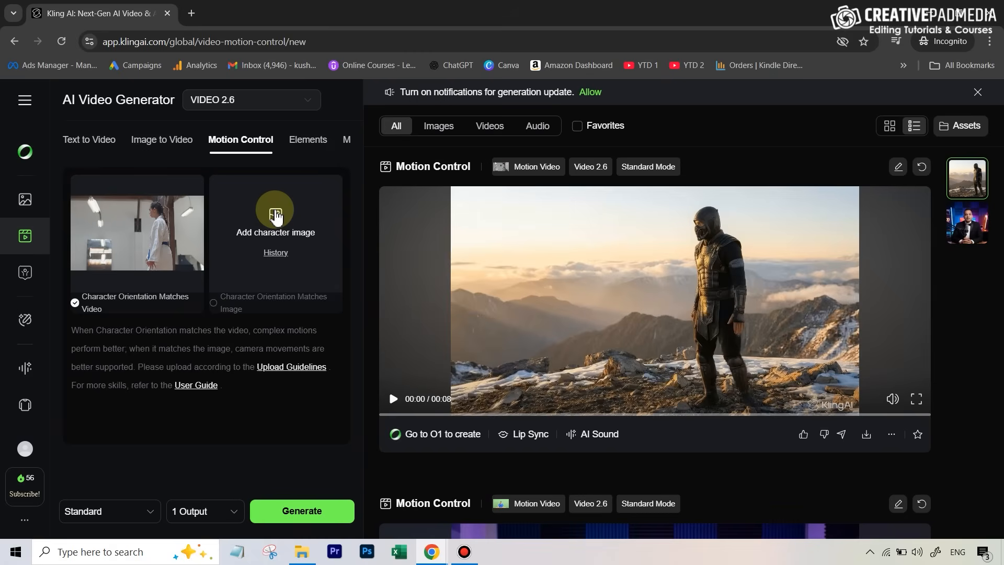
Upload the armored mountain warrior picture as the character image
click(276, 209)
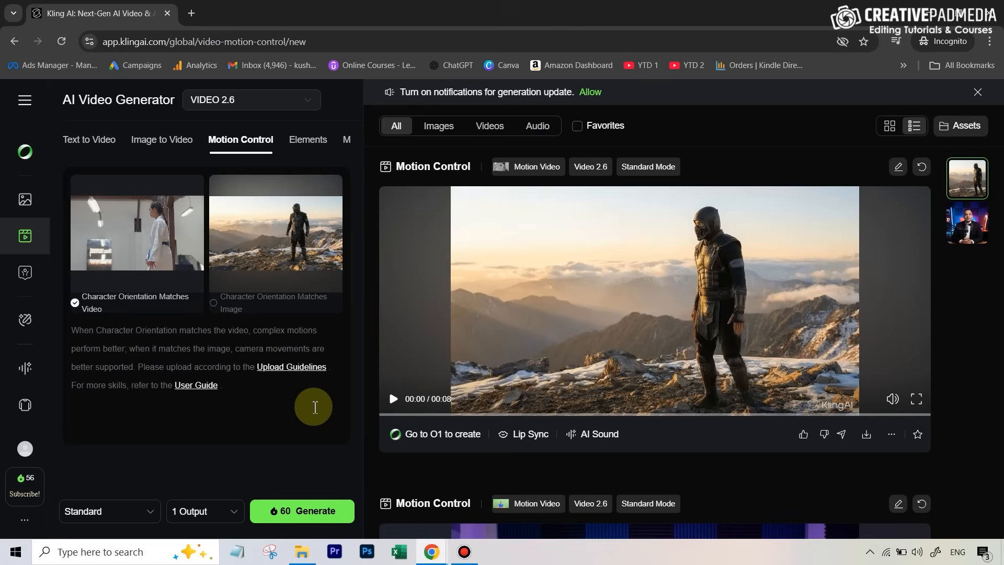
mouse_move(337, 232)
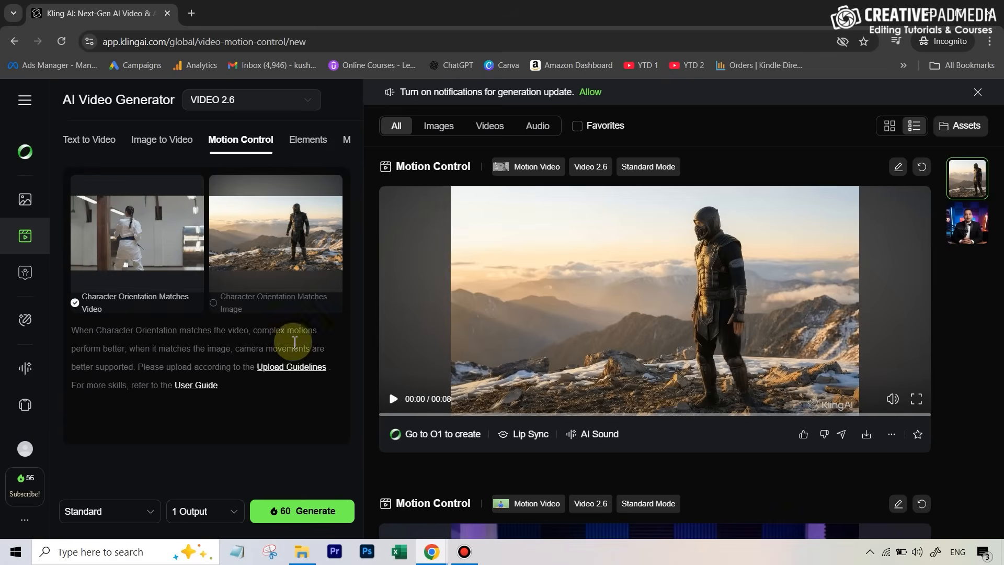
mouse_move(319, 246)
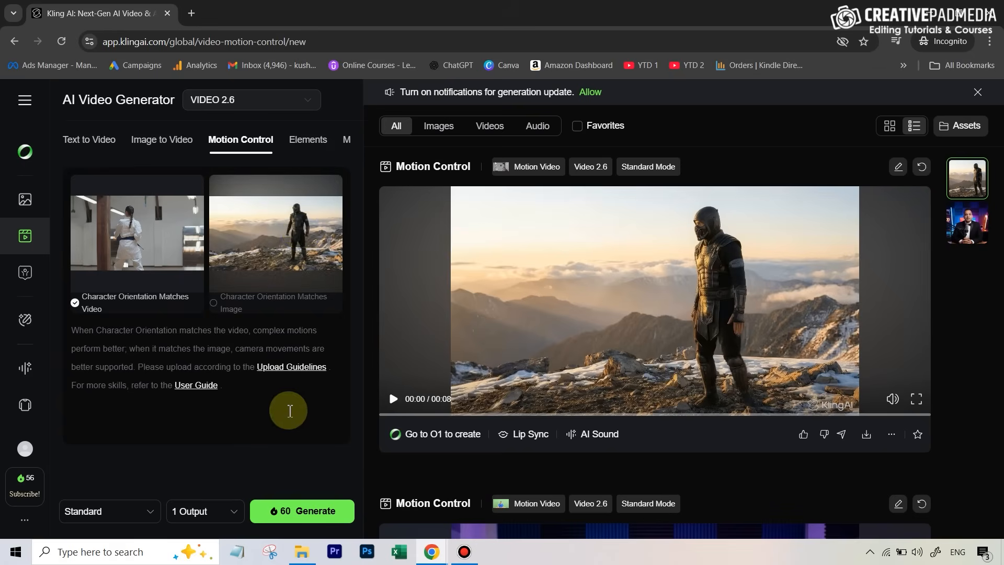
mouse_move(187, 210)
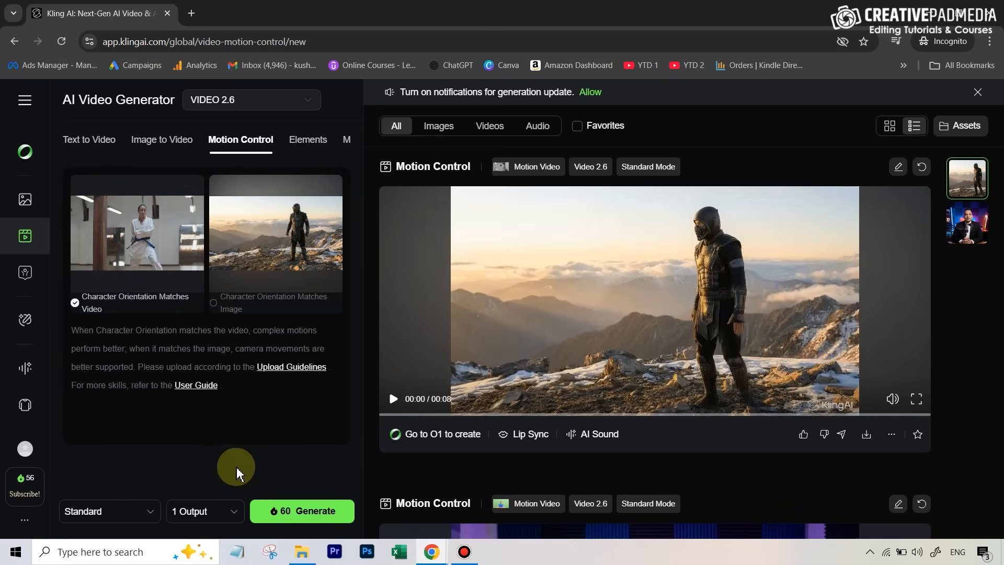
mouse_move(235, 464)
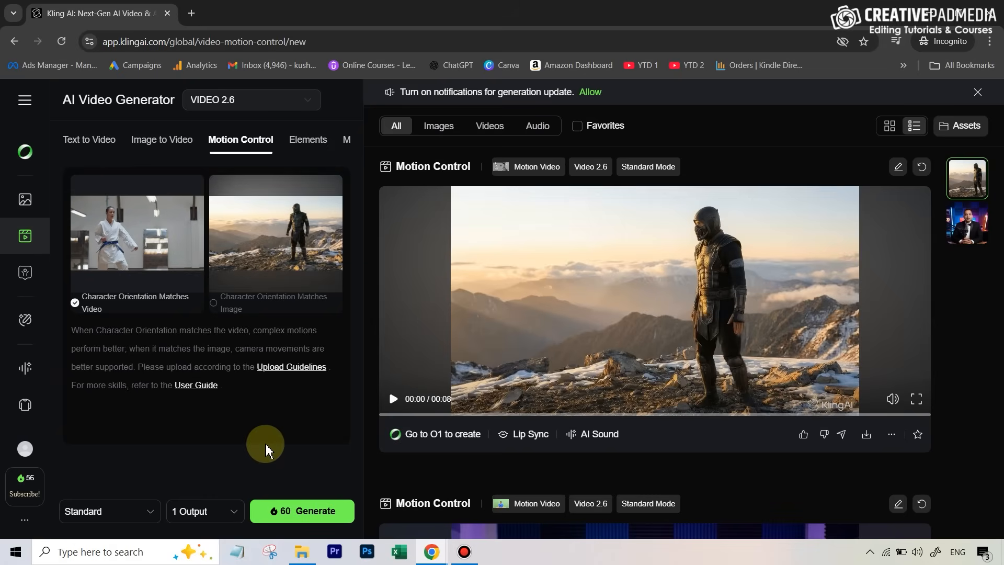
mouse_move(296, 385)
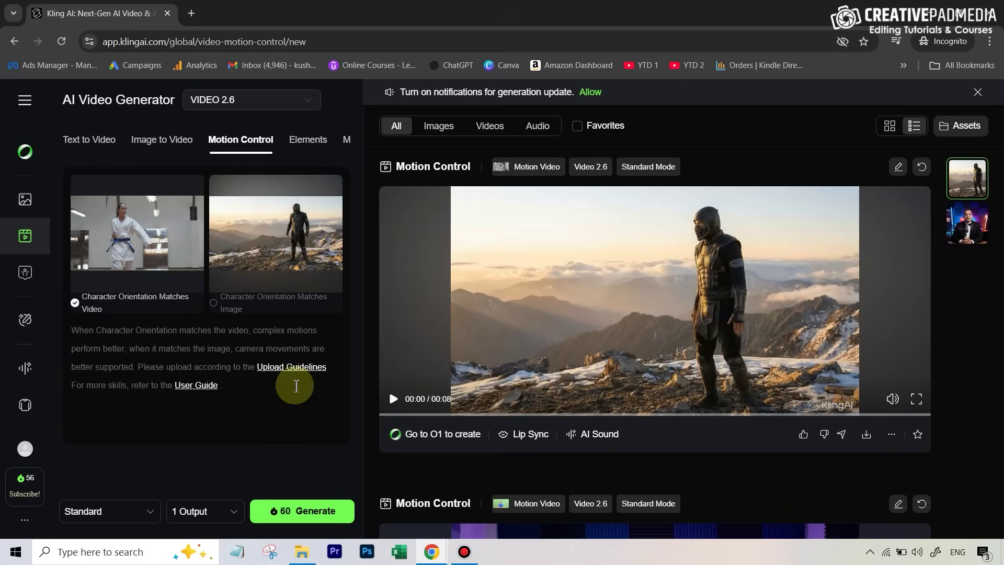
mouse_move(259, 384)
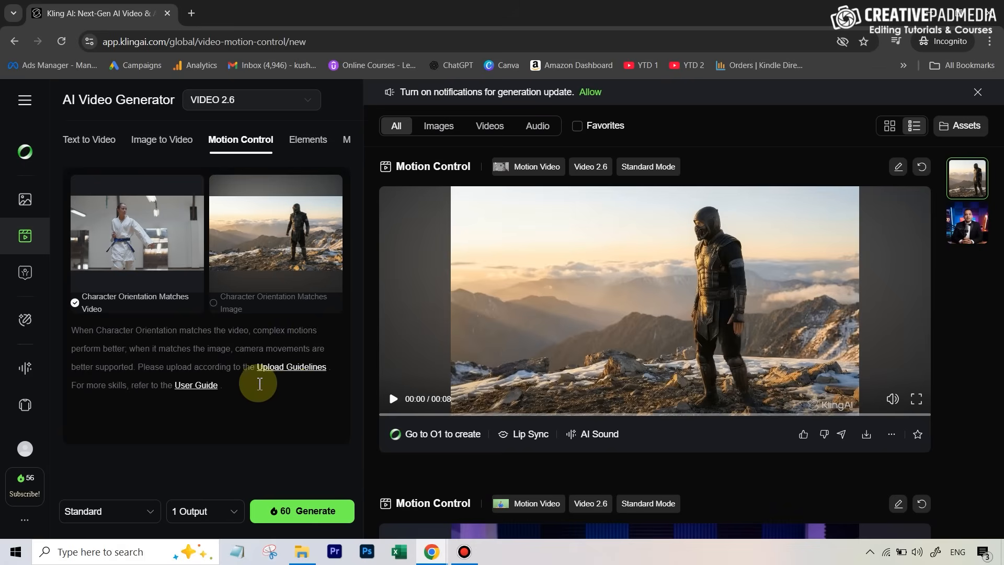
mouse_move(257, 388)
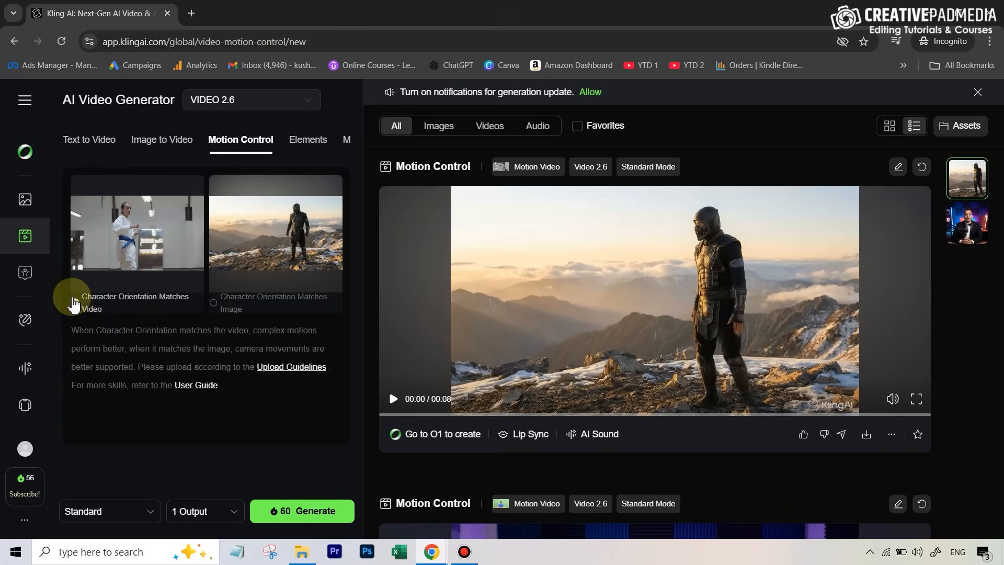
click(74, 303)
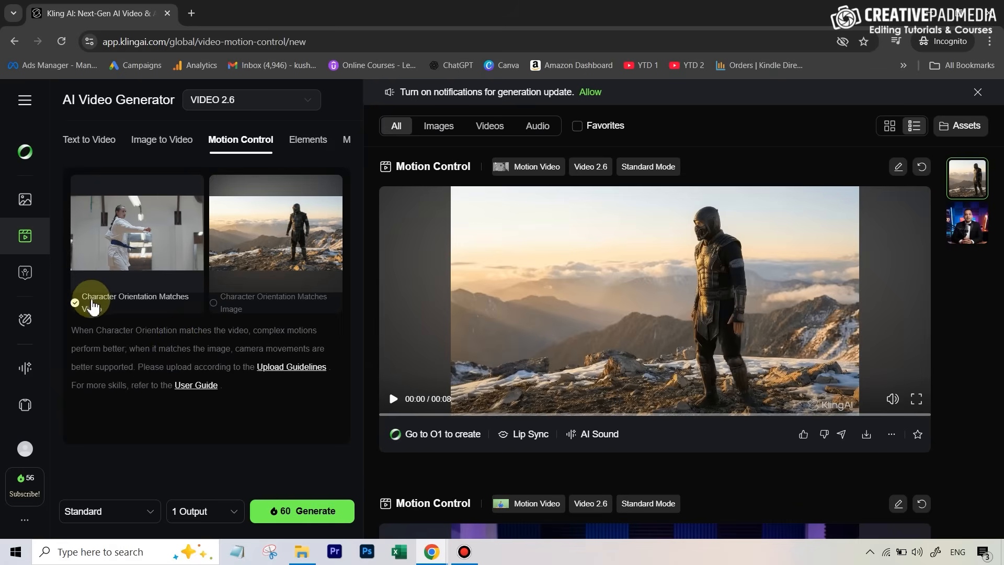
mouse_move(142, 311)
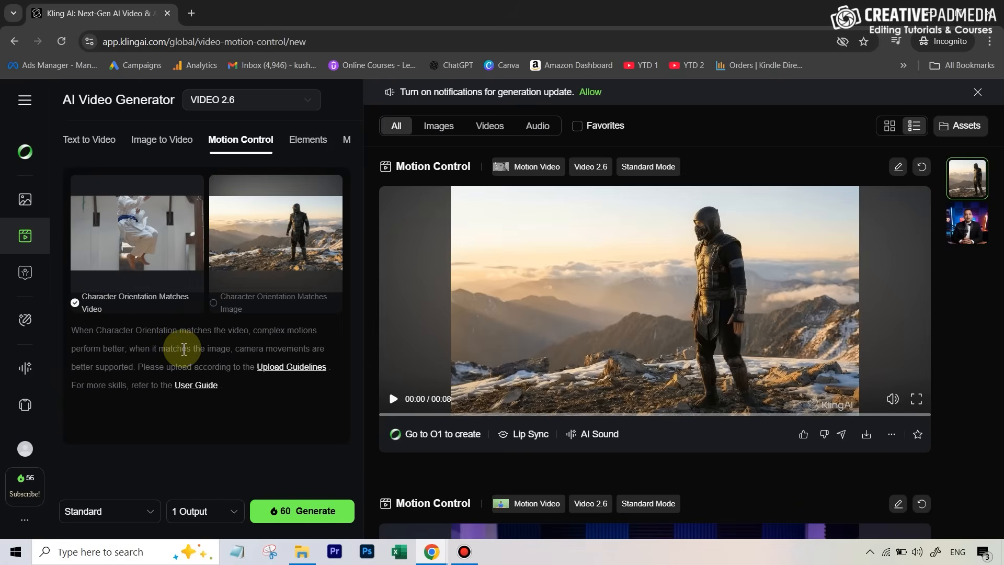
mouse_move(291, 234)
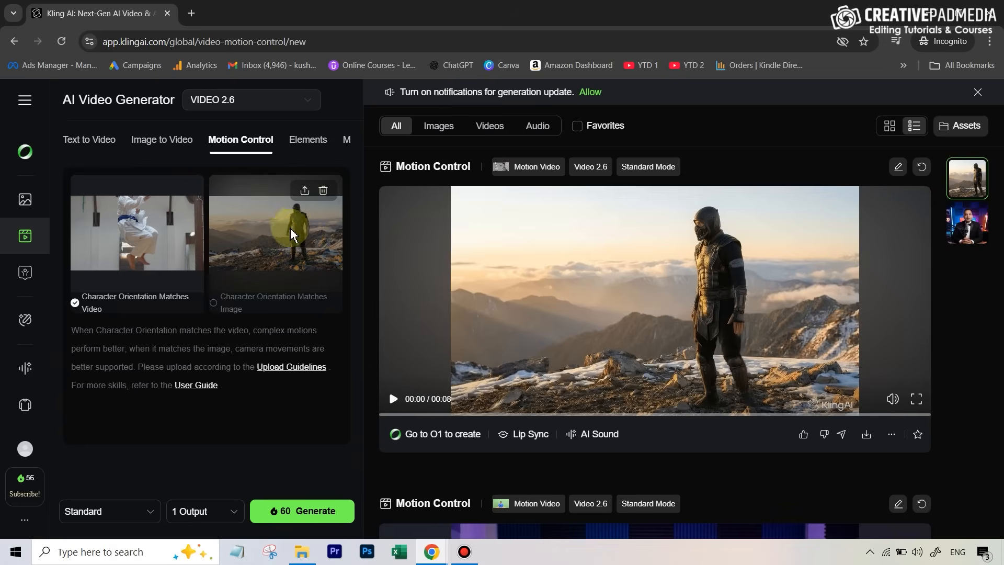
mouse_move(302, 226)
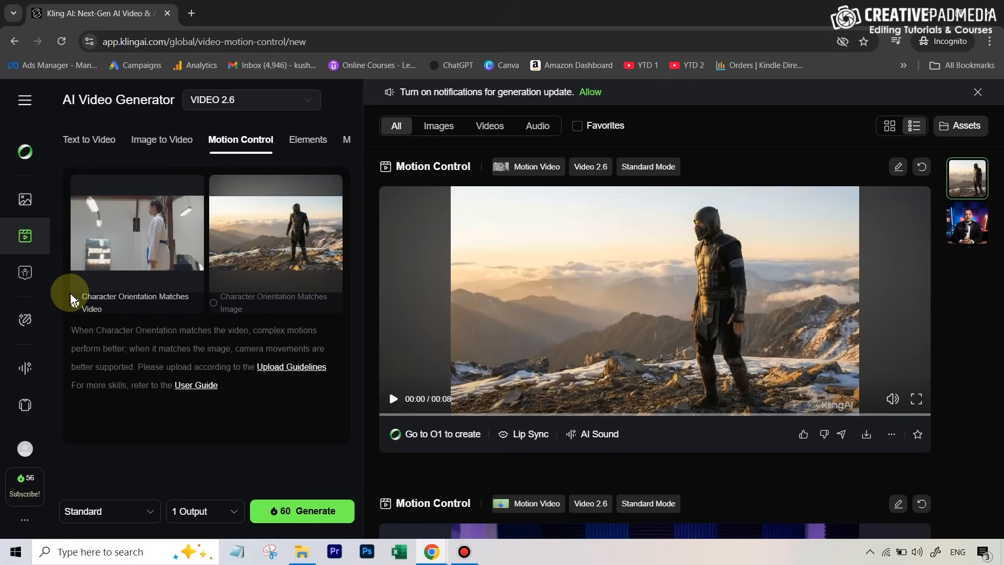
click(74, 303)
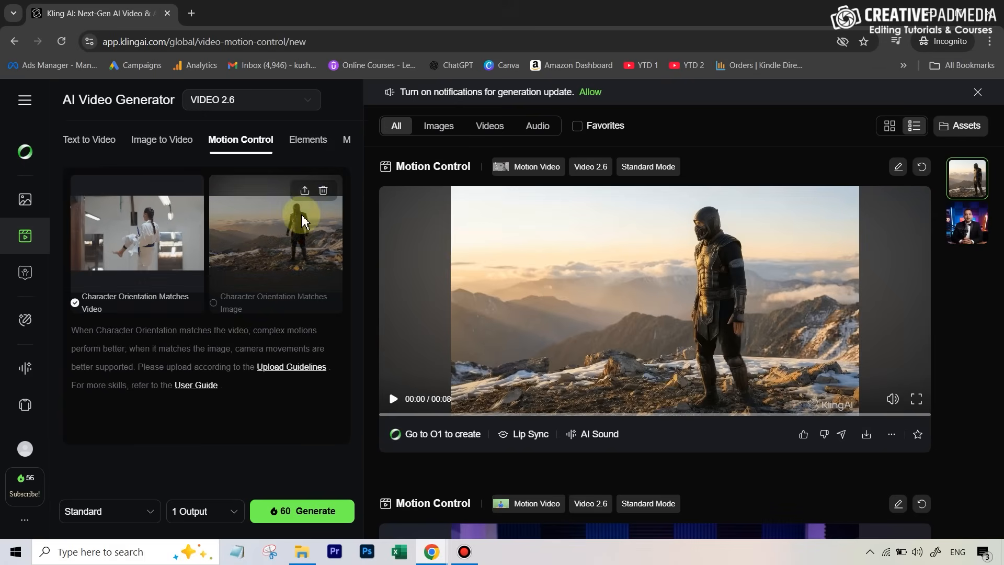
mouse_move(550, 250)
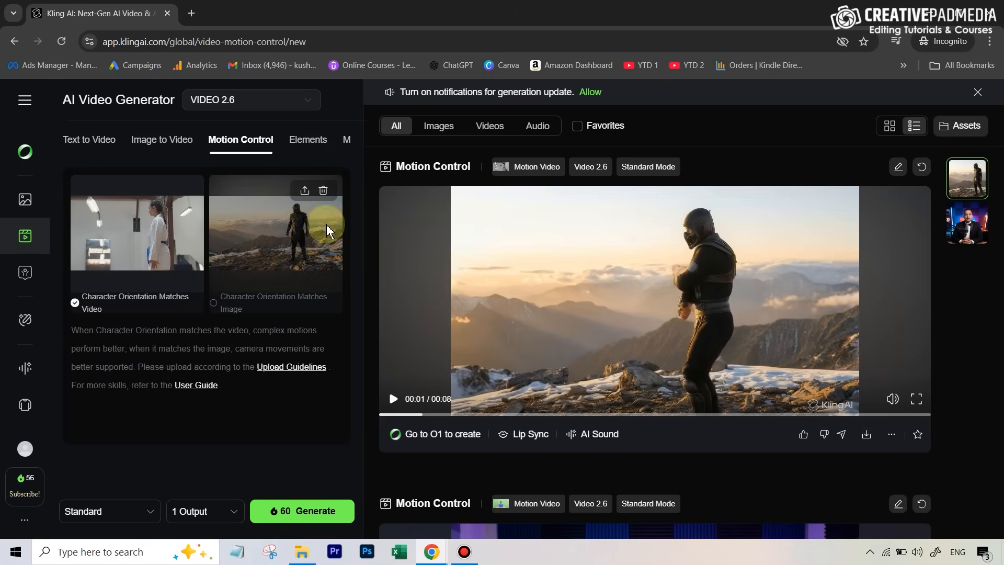
mouse_move(306, 236)
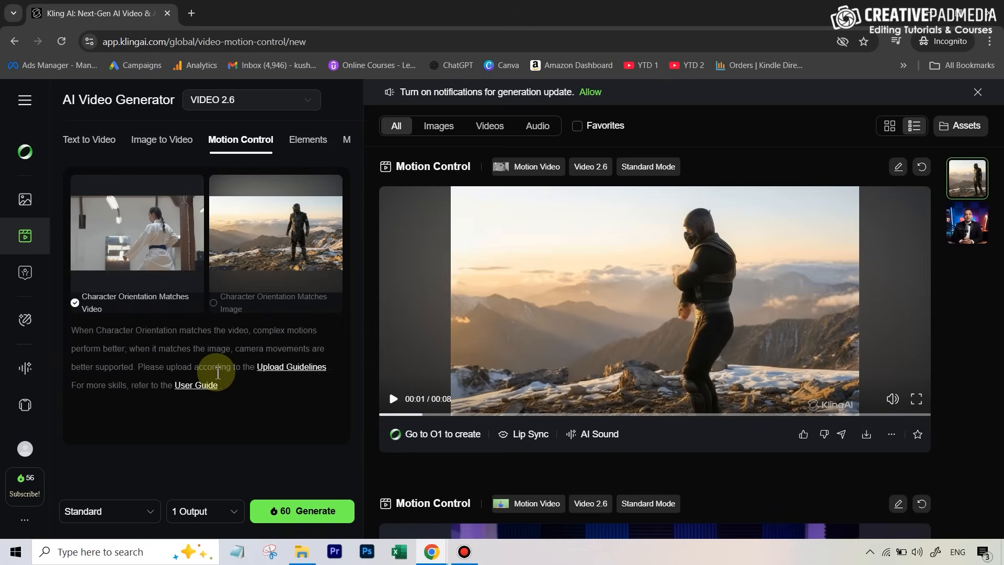
mouse_move(252, 188)
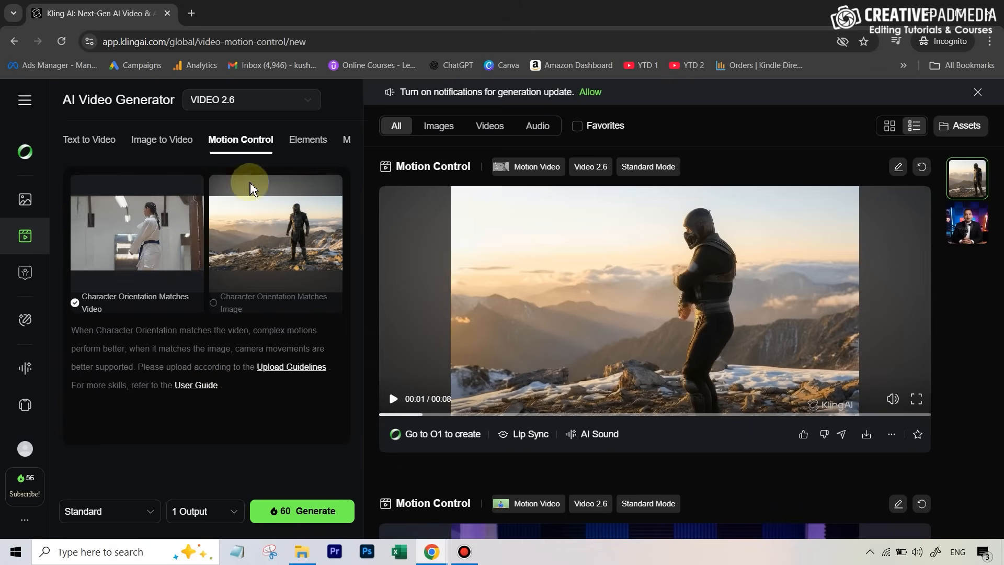
mouse_move(302, 358)
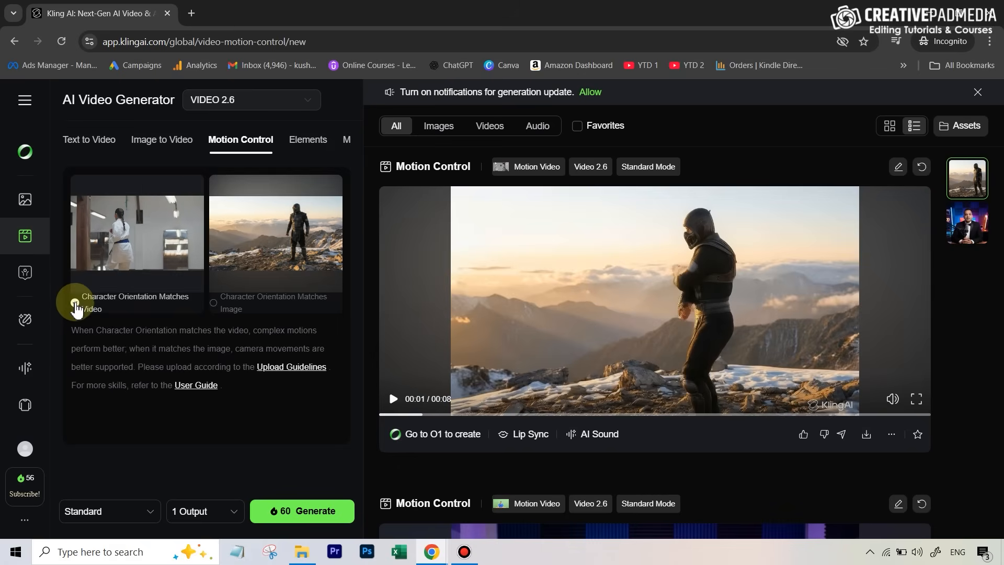
click(75, 317)
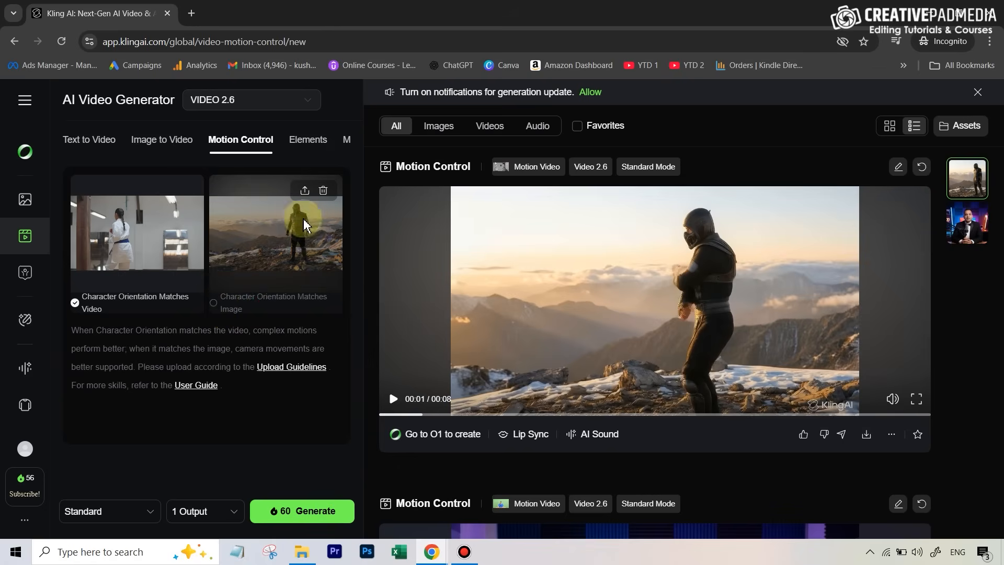
mouse_move(298, 235)
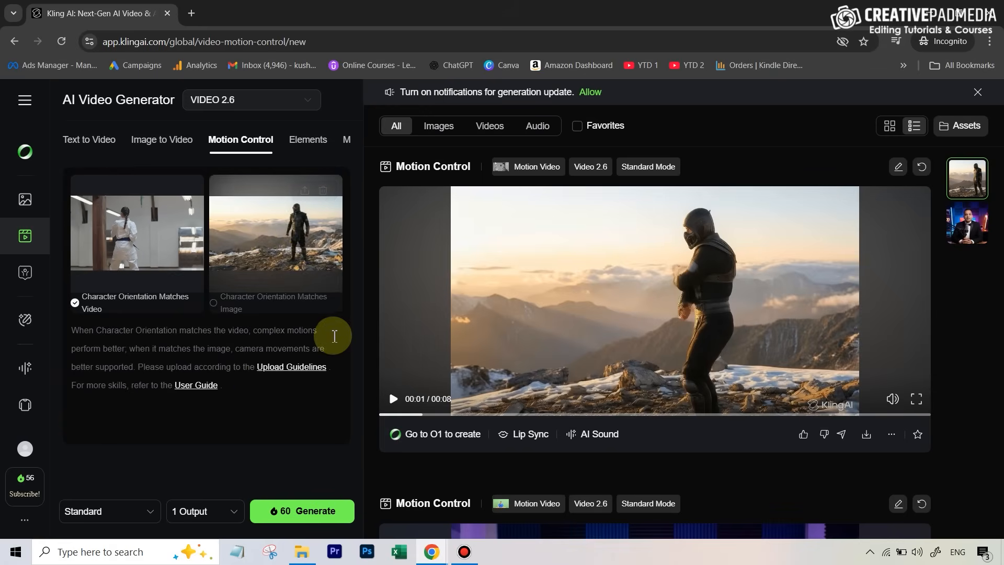
mouse_move(333, 381)
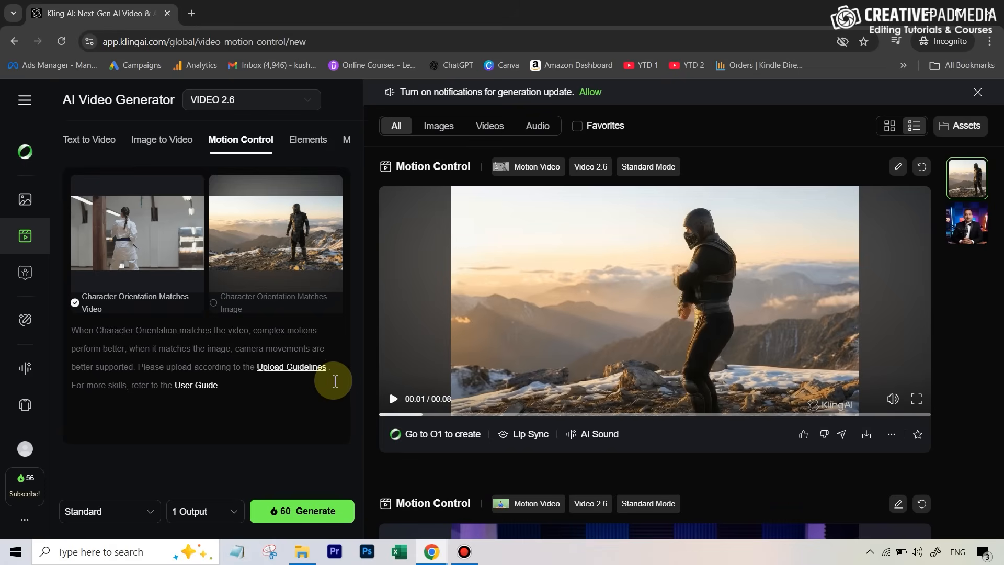
mouse_move(328, 377)
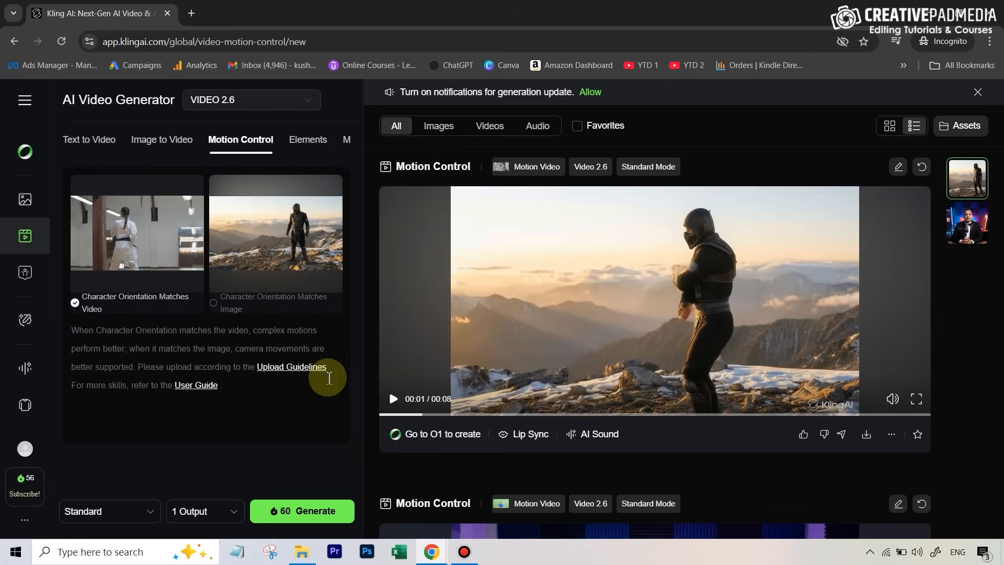
mouse_move(292, 335)
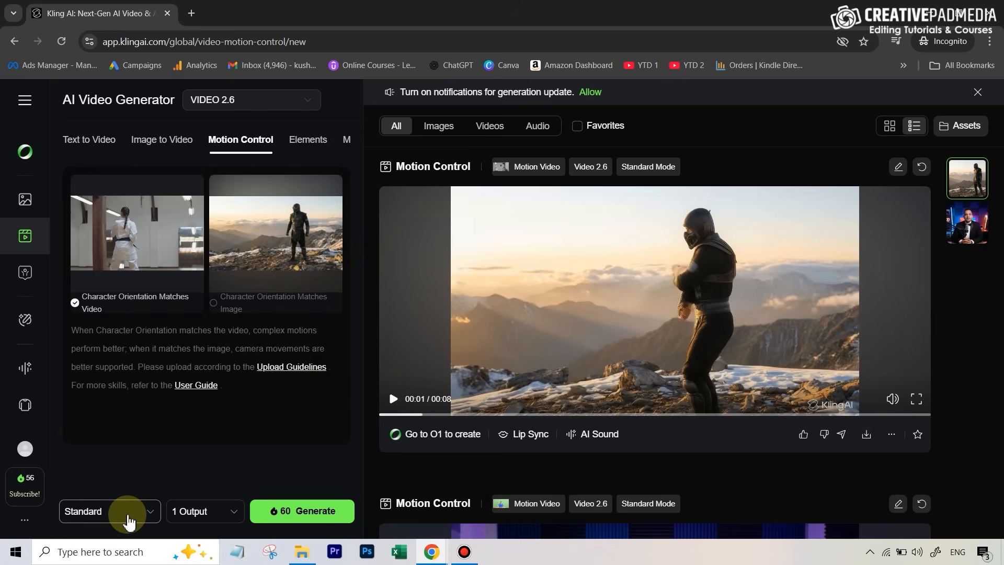
click(110, 512)
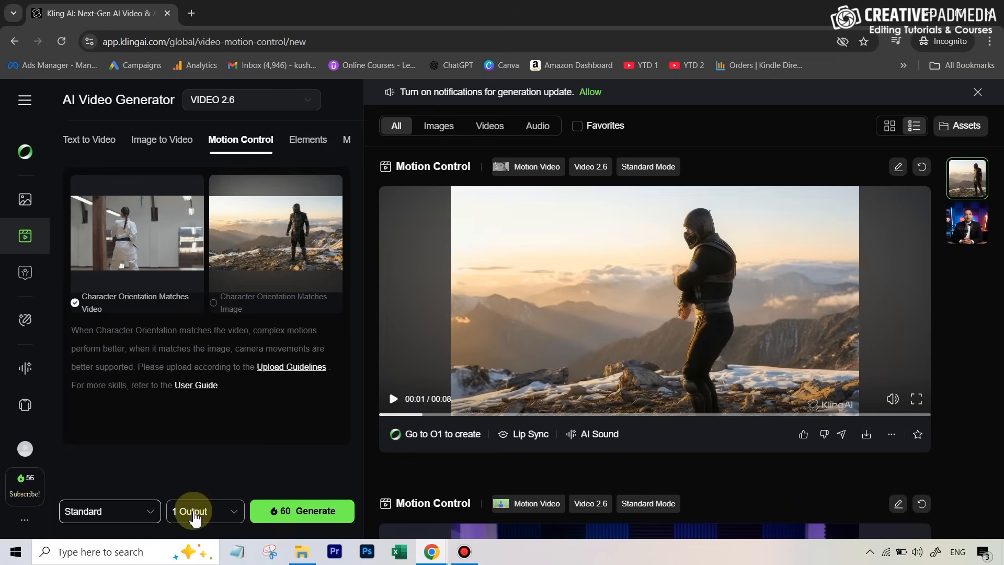
mouse_move(304, 500)
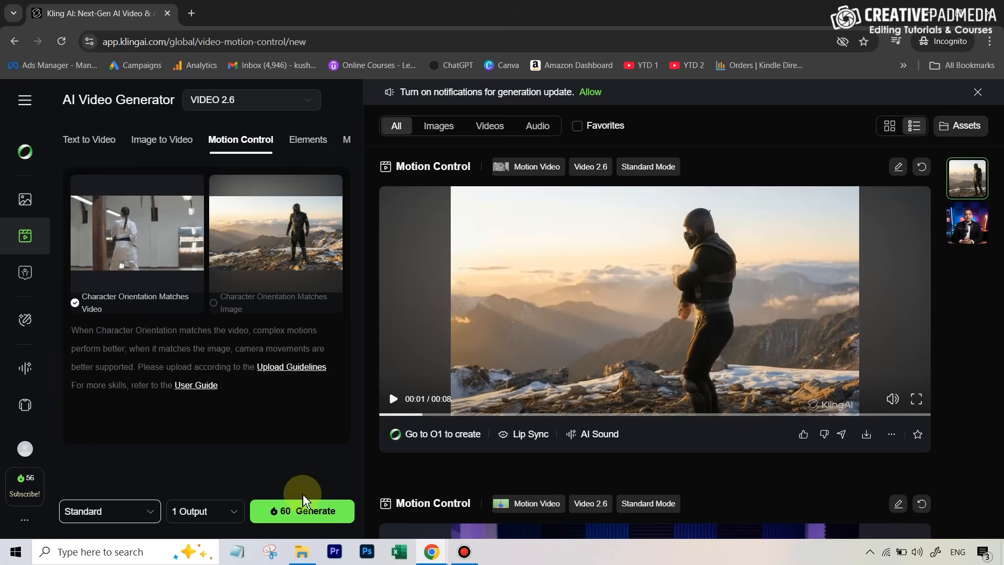
mouse_move(284, 467)
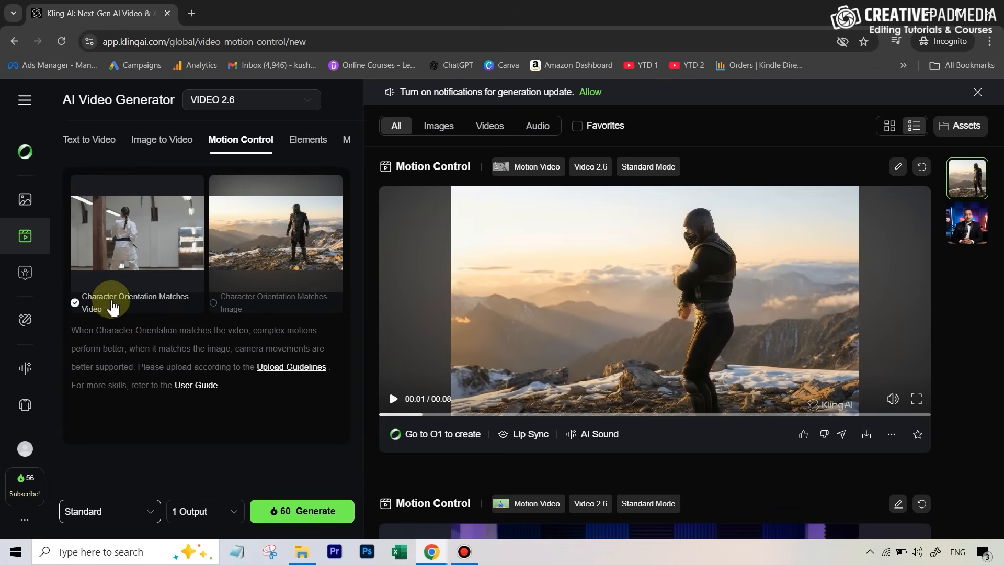
mouse_move(167, 310)
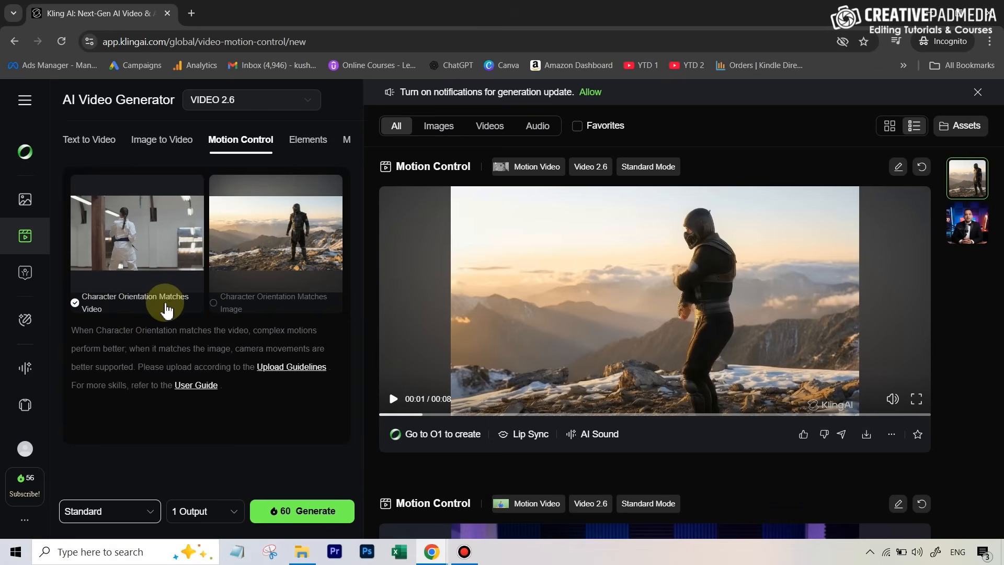
mouse_move(198, 399)
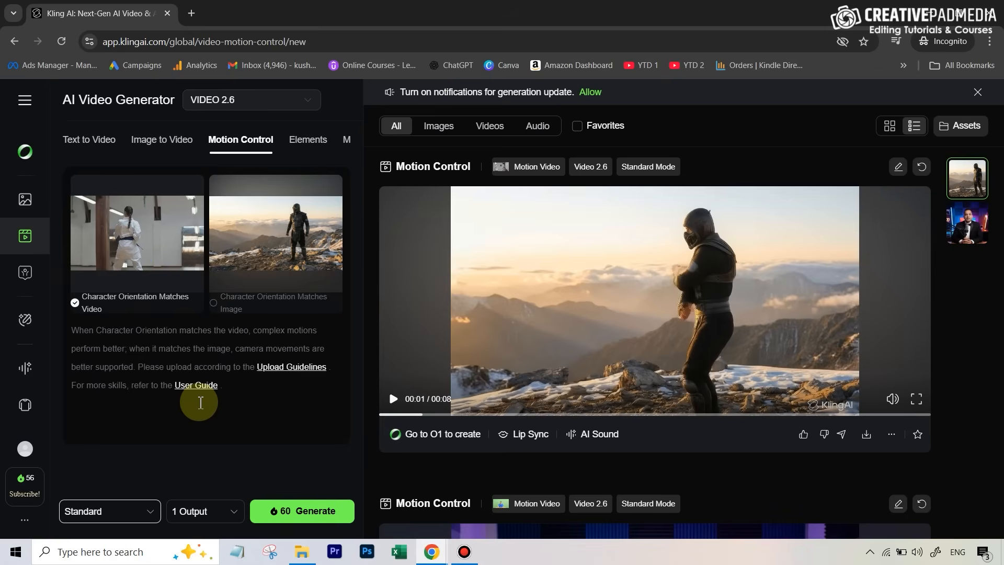
mouse_move(219, 398)
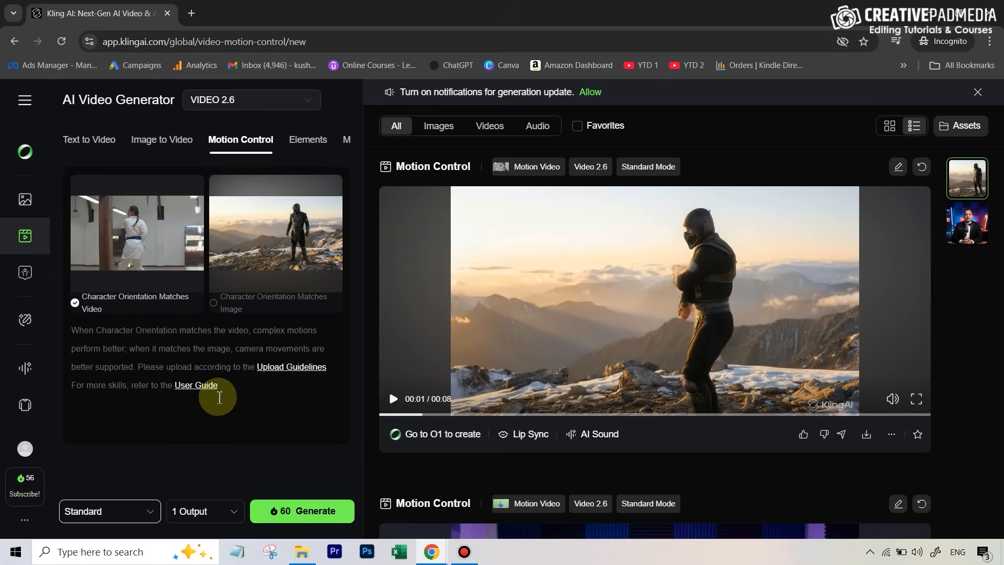
mouse_move(287, 330)
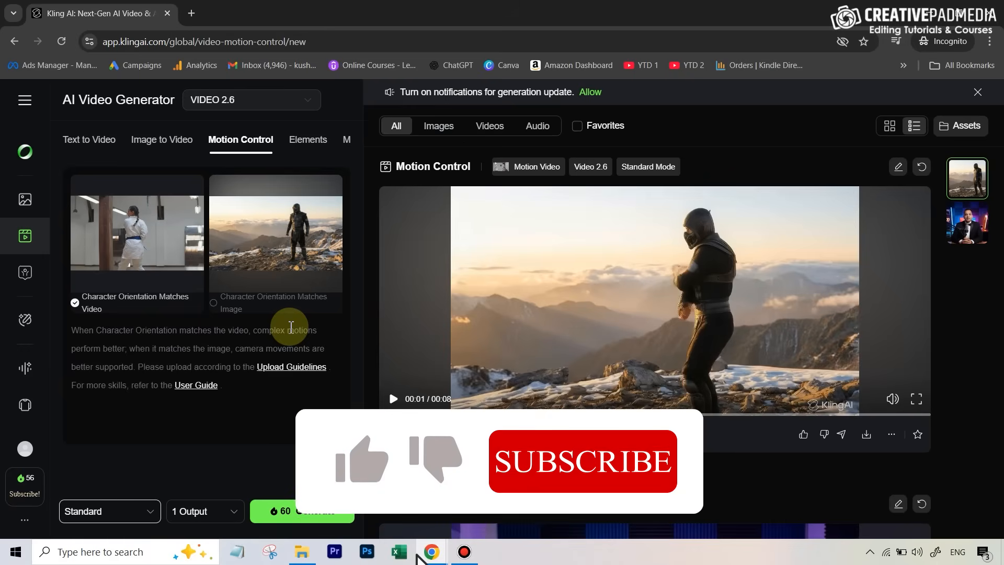
Play the warrior's kicking clip, then move to Higgsfield's Kling Motion Control editor
click(362, 461)
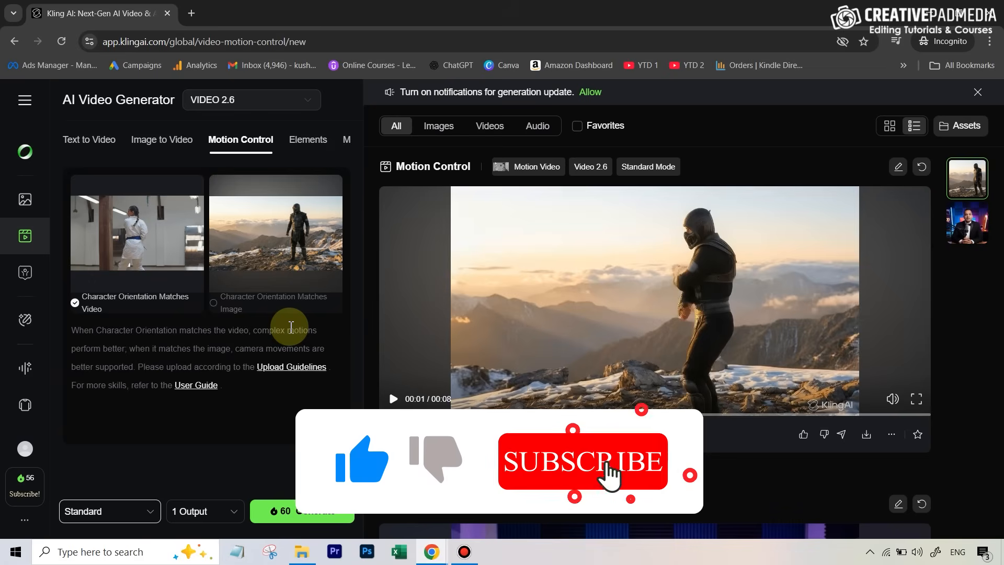
click(583, 462)
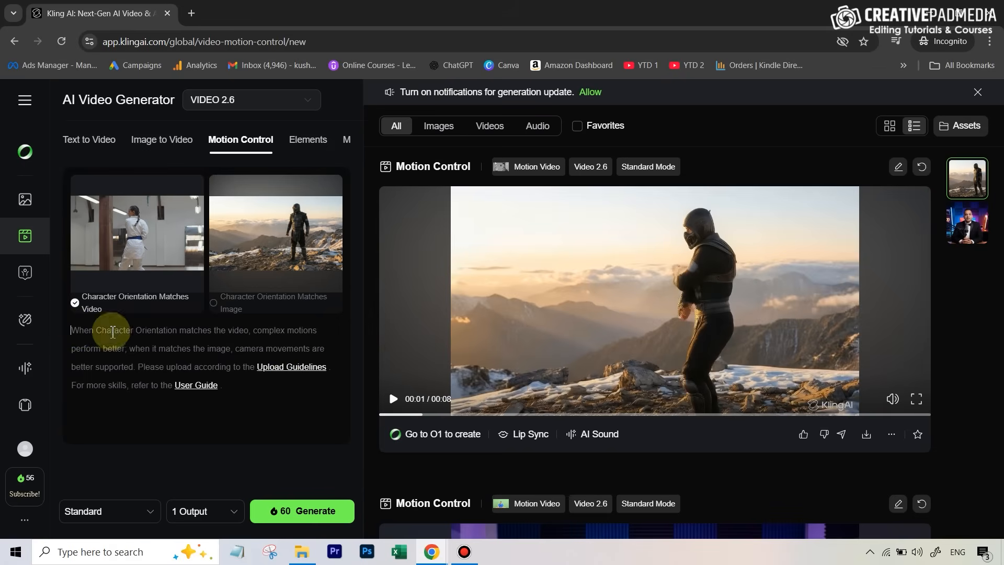
click(393, 398)
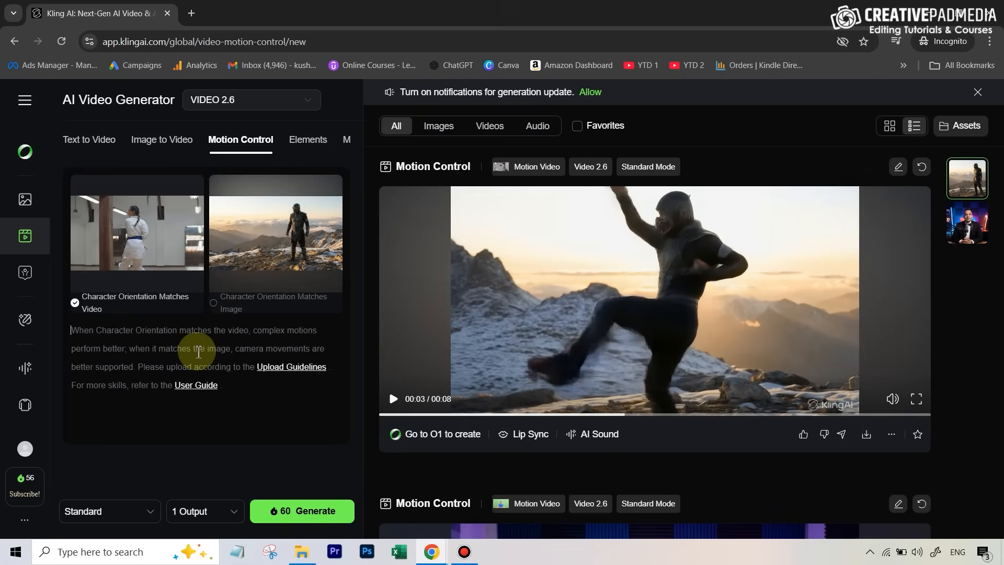
mouse_move(718, 280)
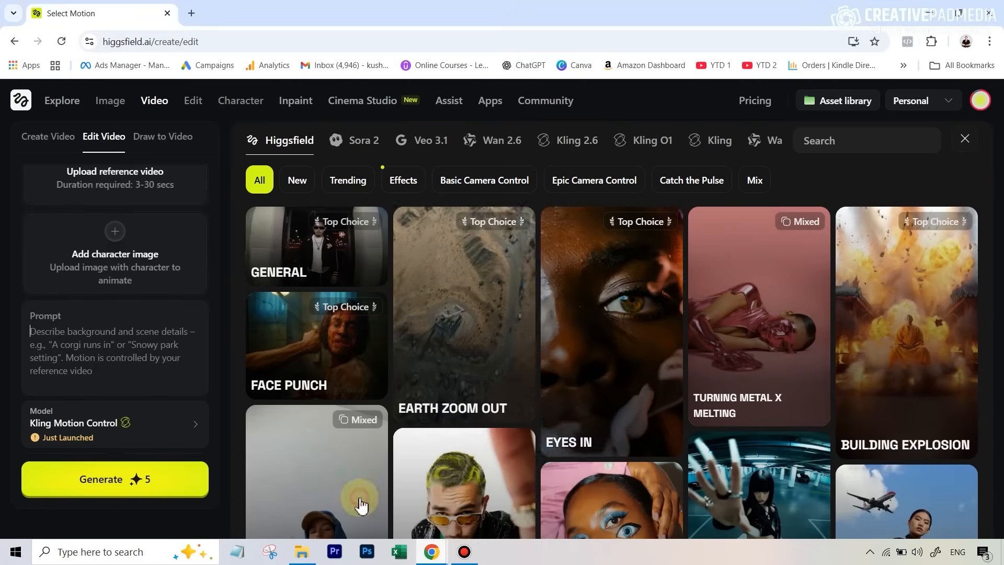
Set Higgsfield's character orientation to Video, then open the Nano Banana Pro image gallery
click(155, 100)
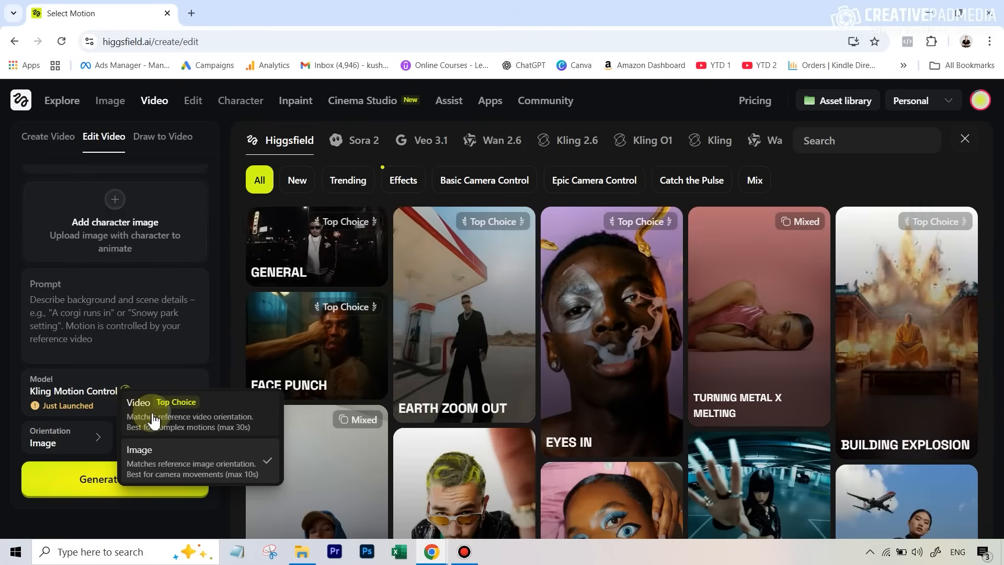
click(138, 402)
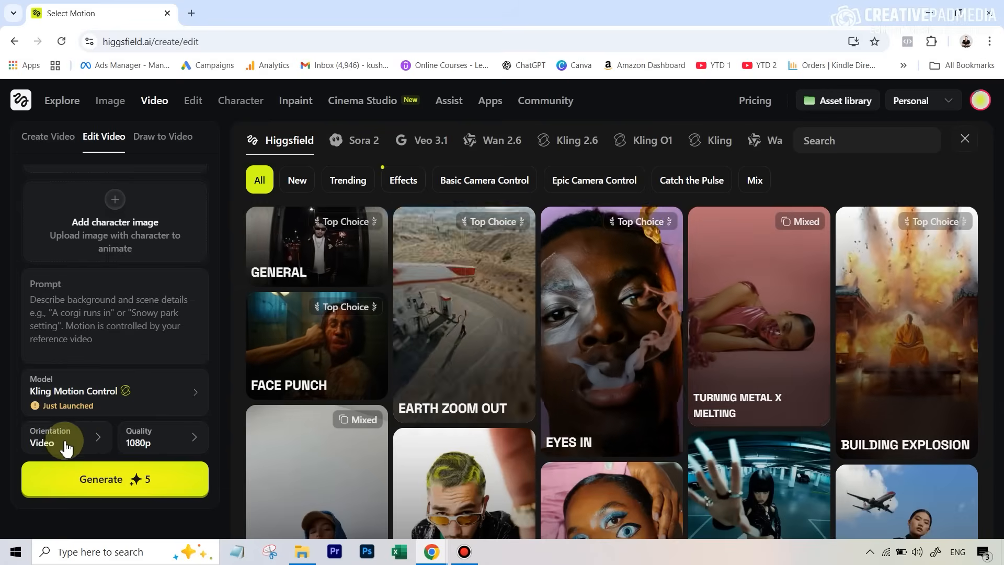
click(152, 439)
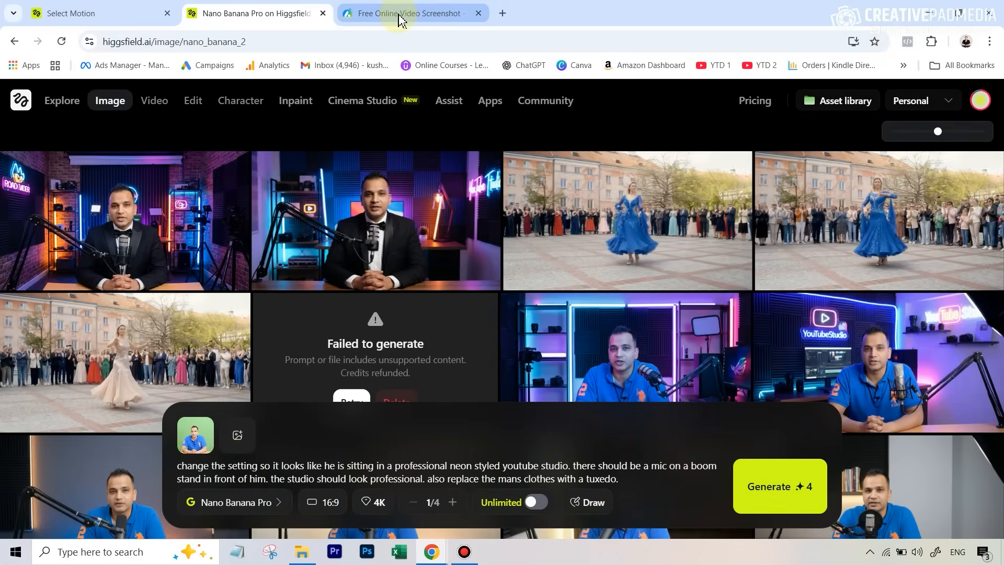
mouse_move(400, 17)
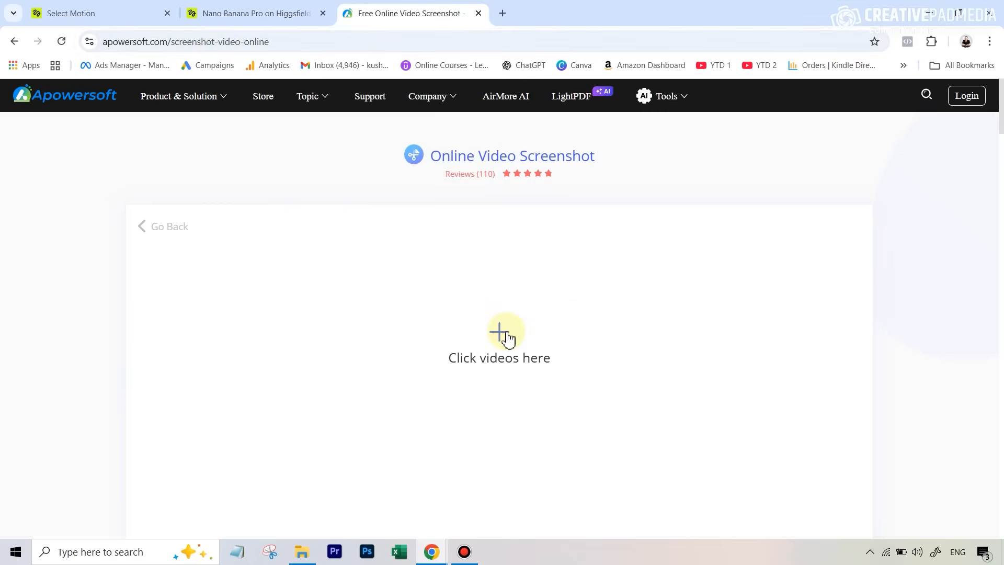
Load the green-screen clip into Apowersoft, then return to the tuxedo portrait
click(505, 333)
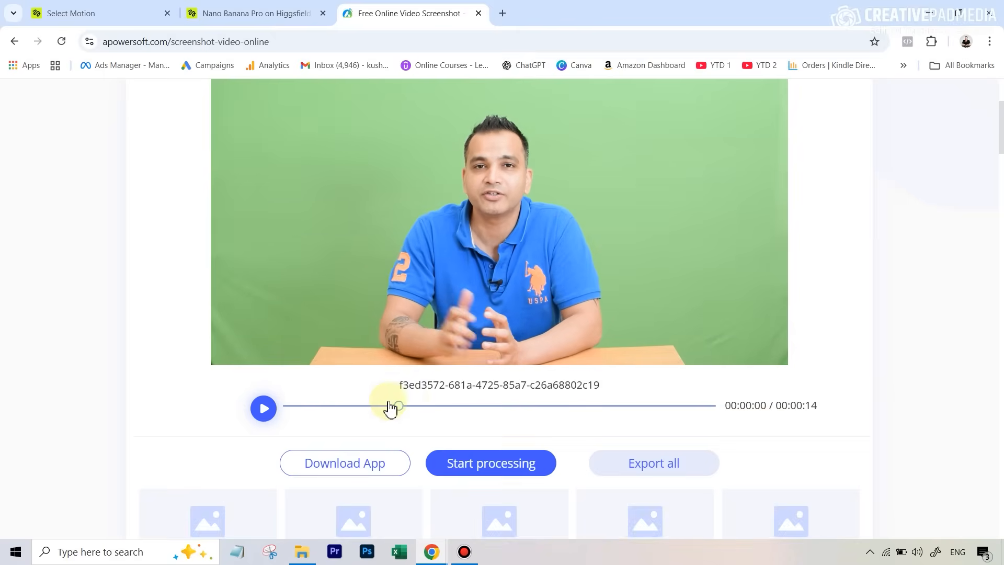
right_click(588, 230)
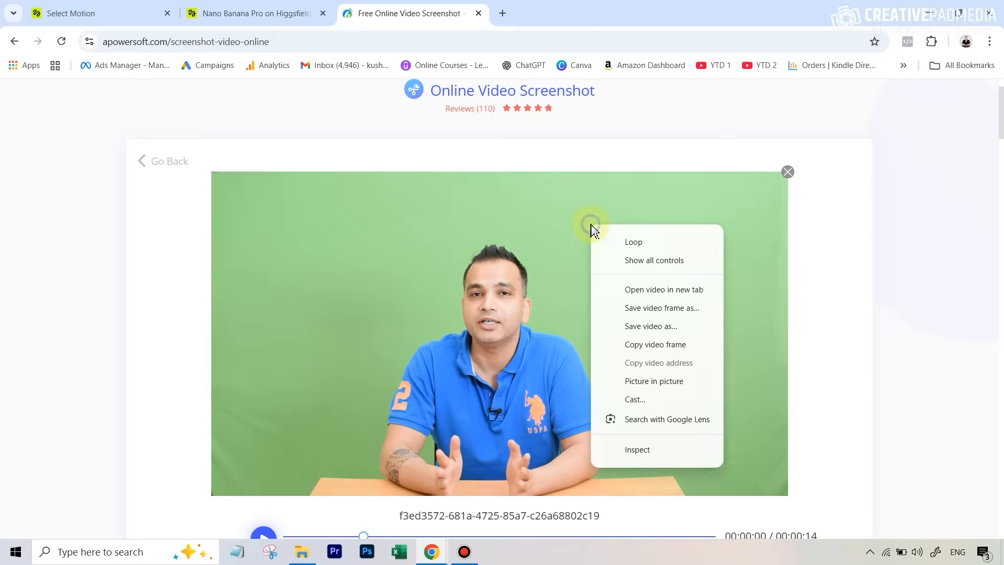
mouse_move(439, 145)
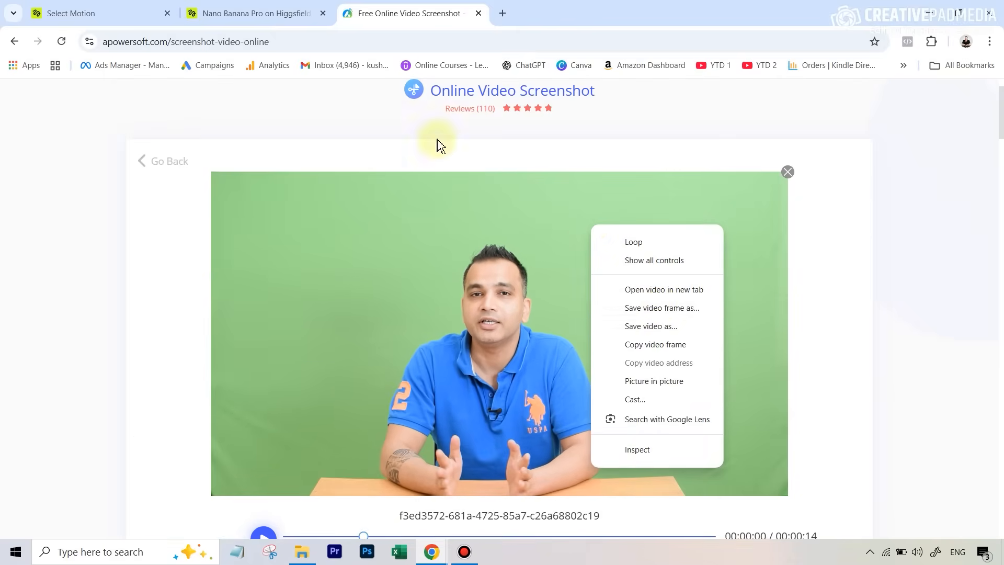
click(255, 13)
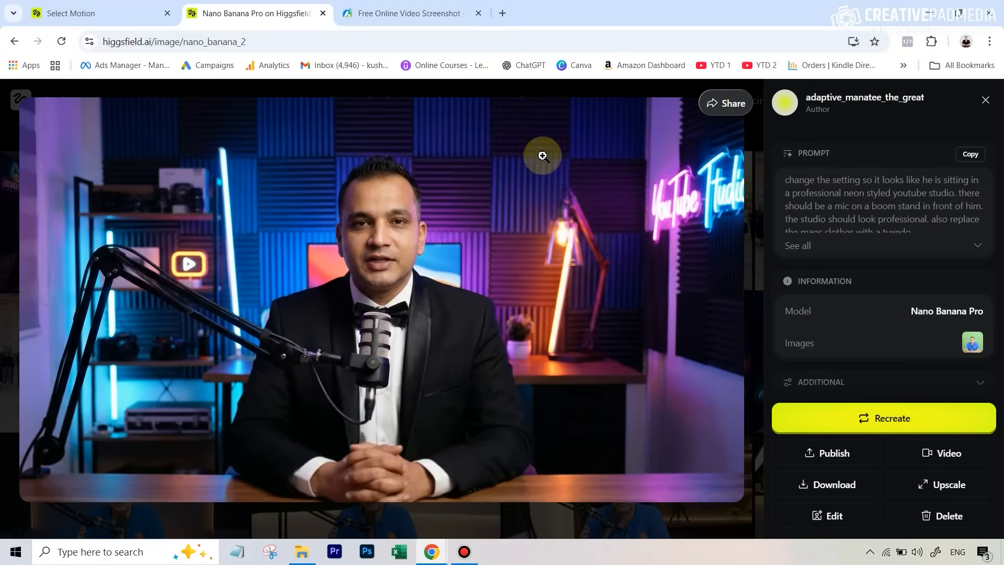
mouse_move(641, 130)
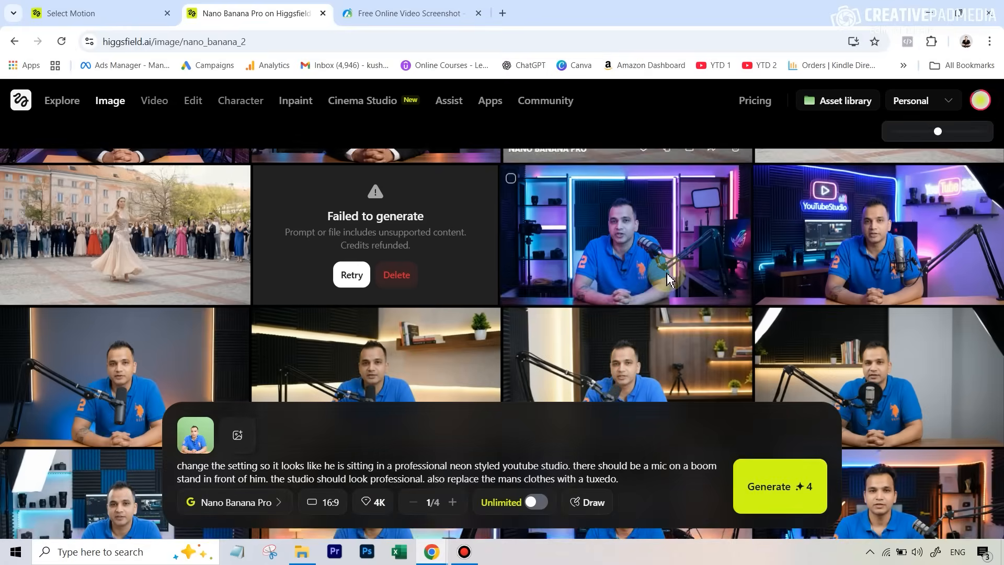
Scroll through the Higgsfield gallery of generated talking-head image variations
scroll(down, 3)
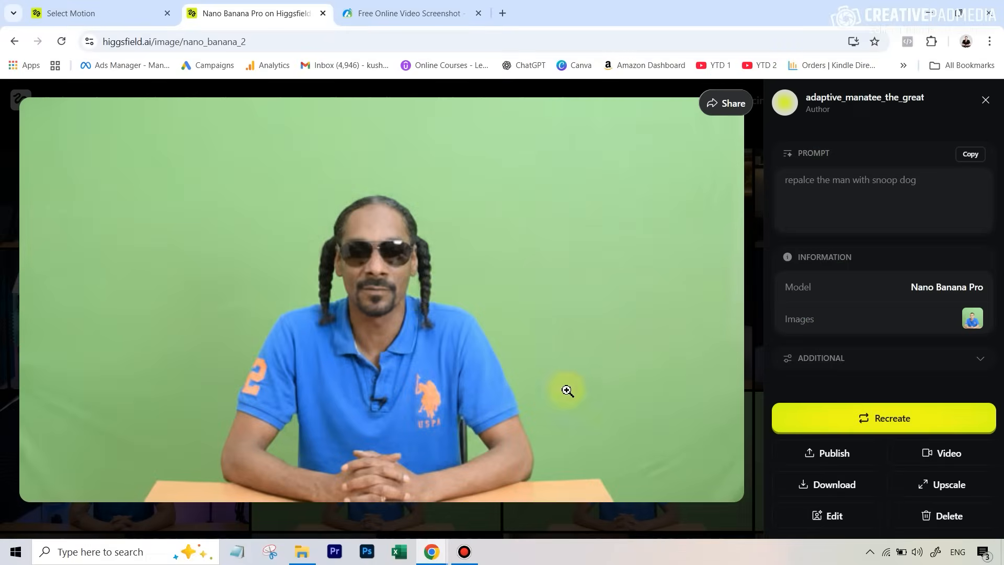
mouse_move(599, 351)
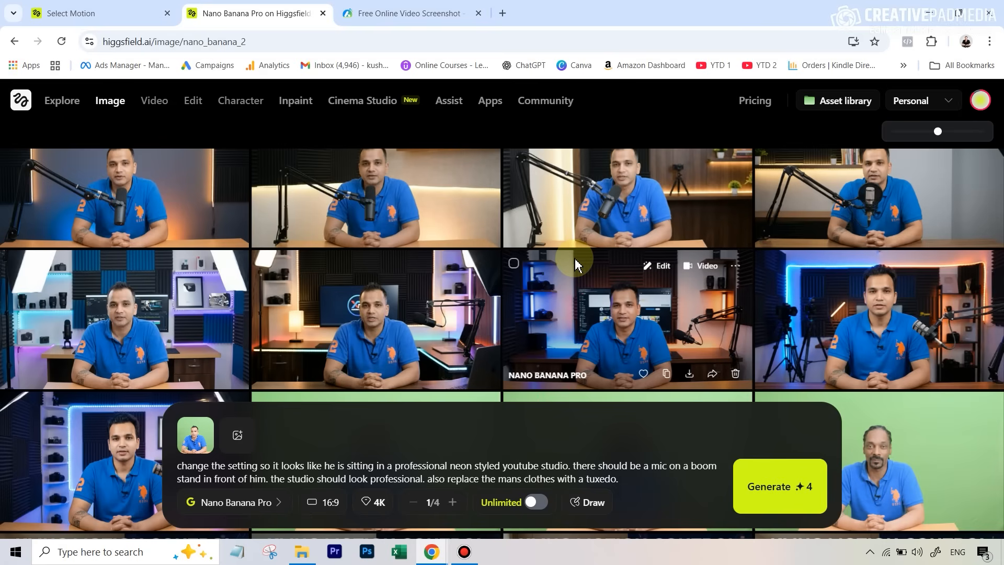
mouse_move(360, 279)
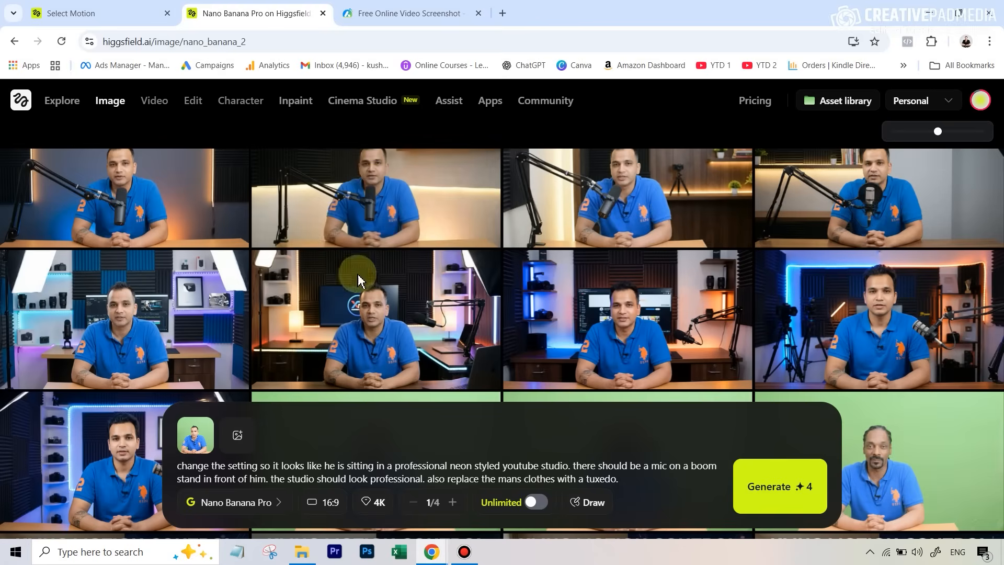
mouse_move(575, 275)
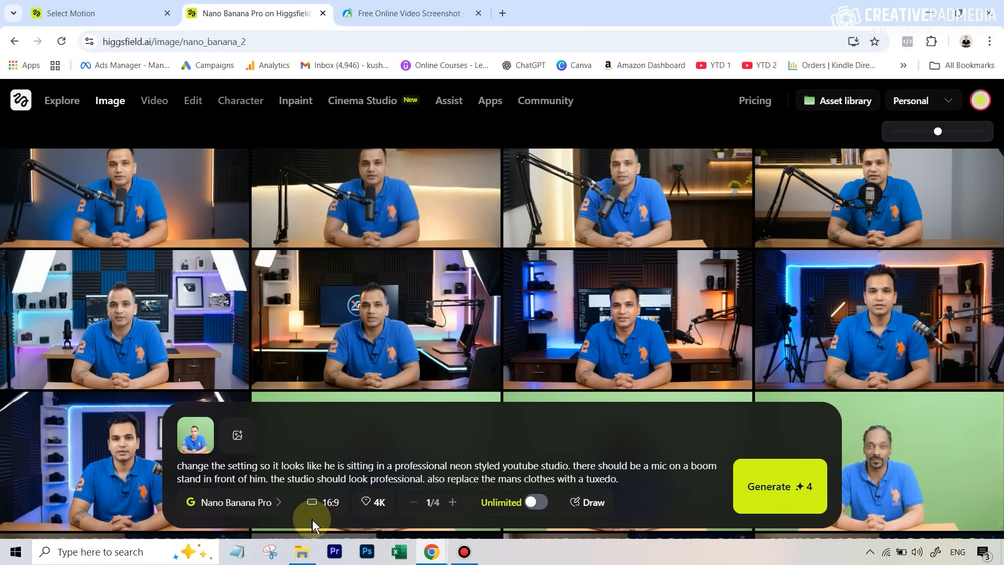
View the 4K image quality options, then dismiss the menu
click(374, 502)
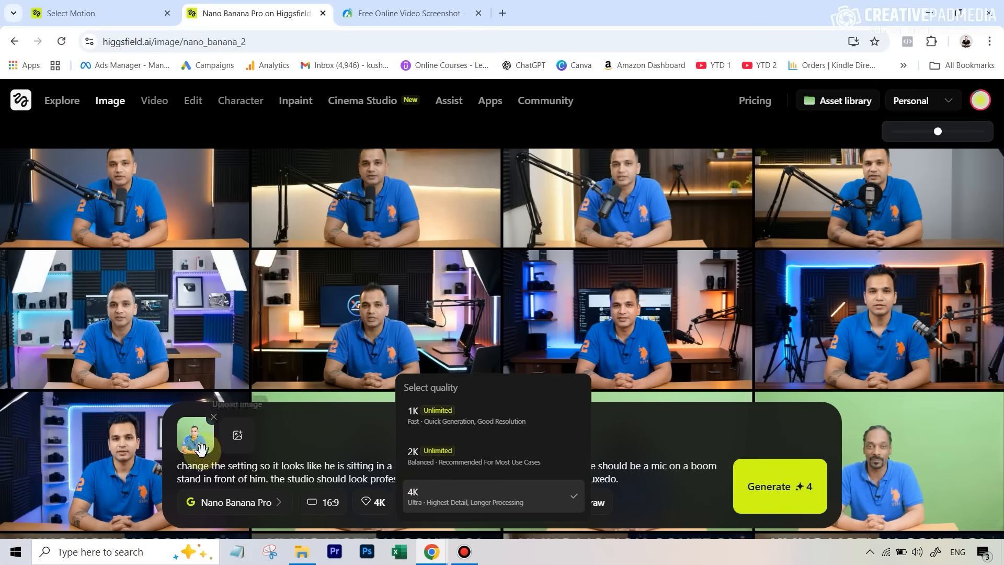
click(439, 495)
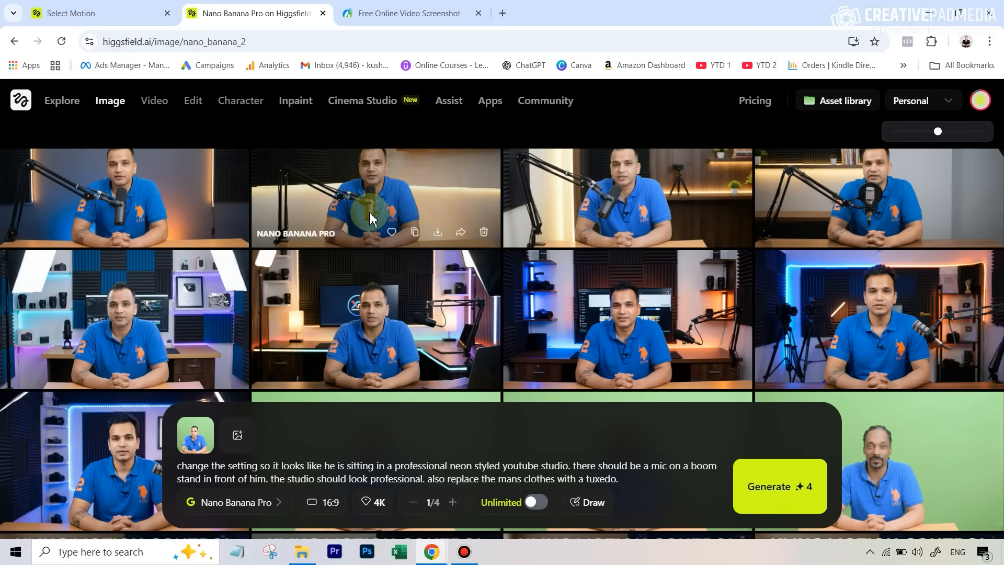
mouse_move(374, 422)
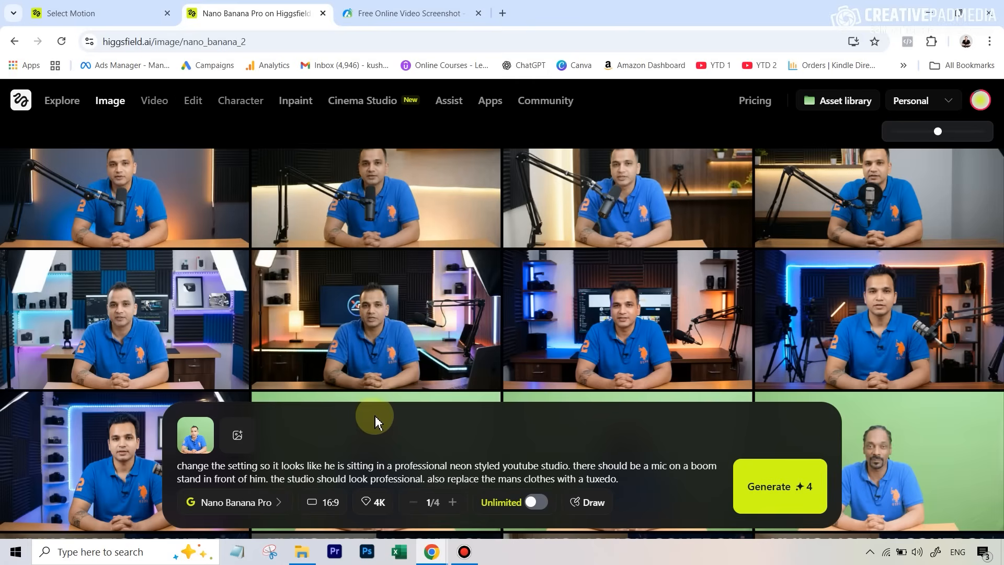
mouse_move(444, 326)
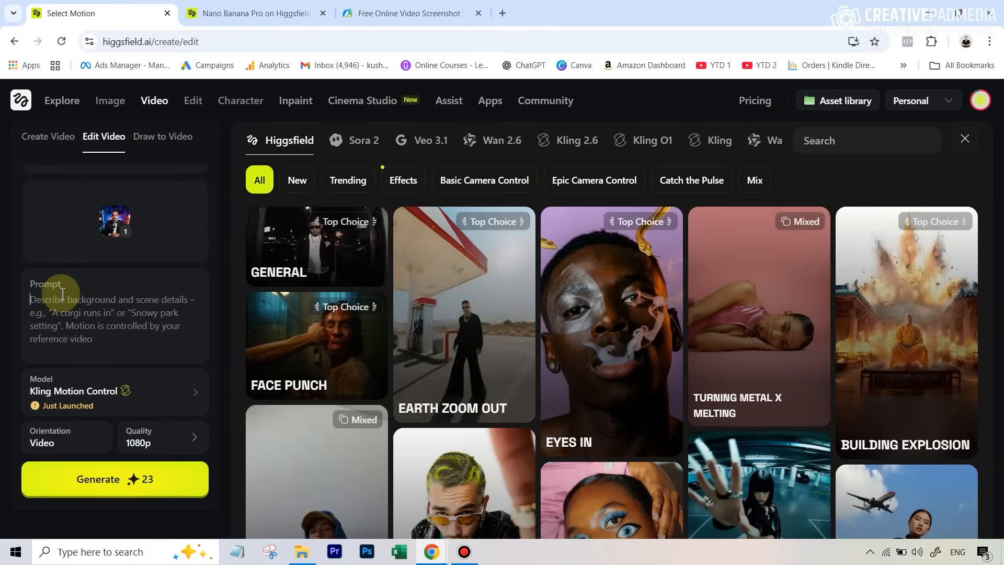
Type 'man talkin' into the motion control prompt
text(m)
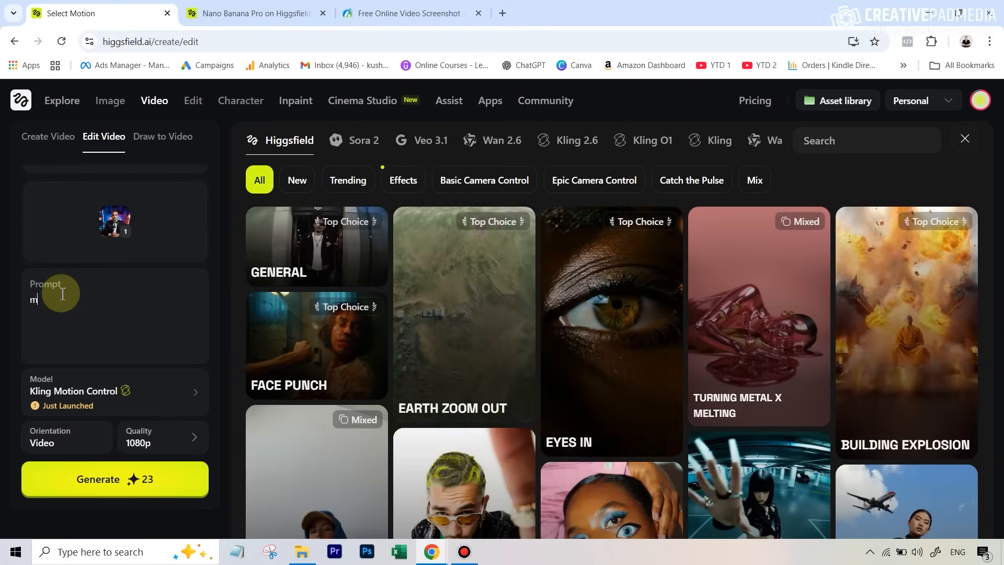
text(an talkin)
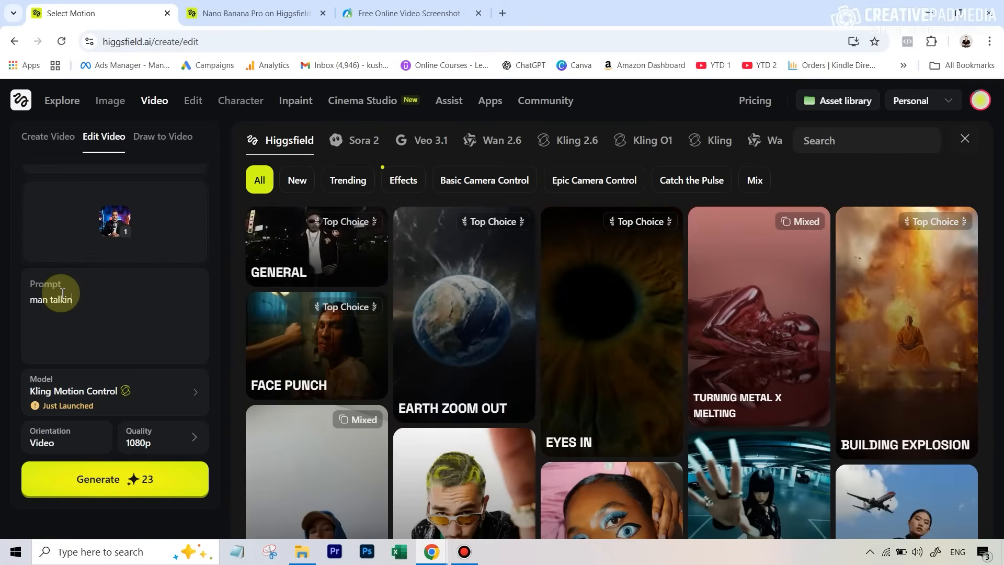